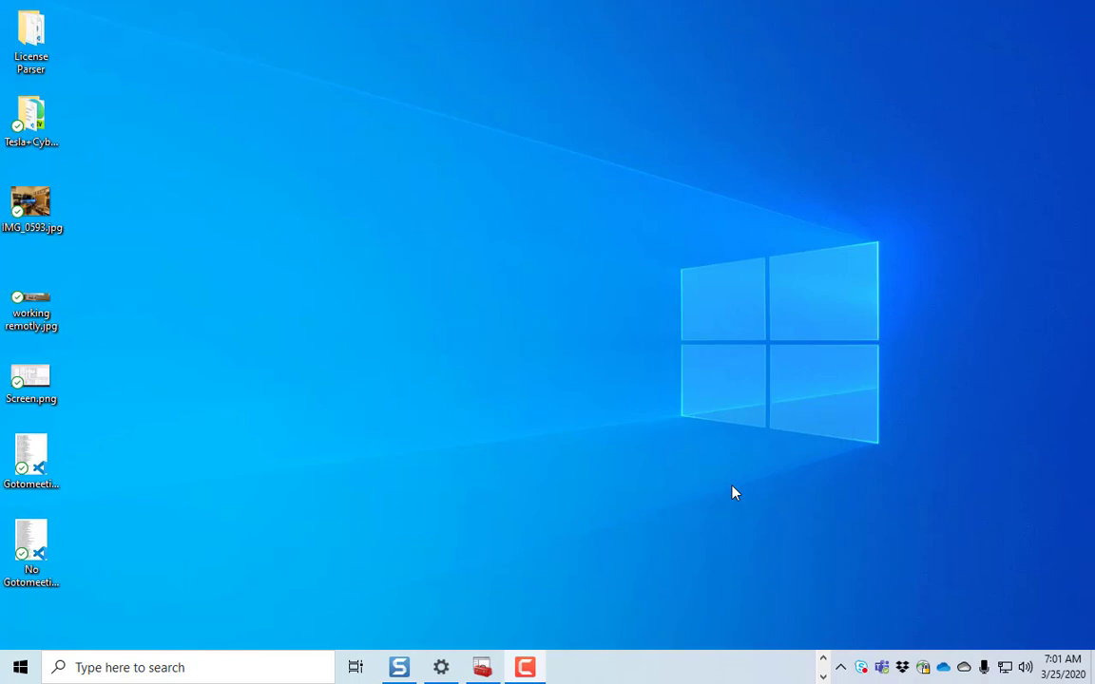
Launch the Local Group Policy Editor by searching 'group' from Start.
click(19, 667)
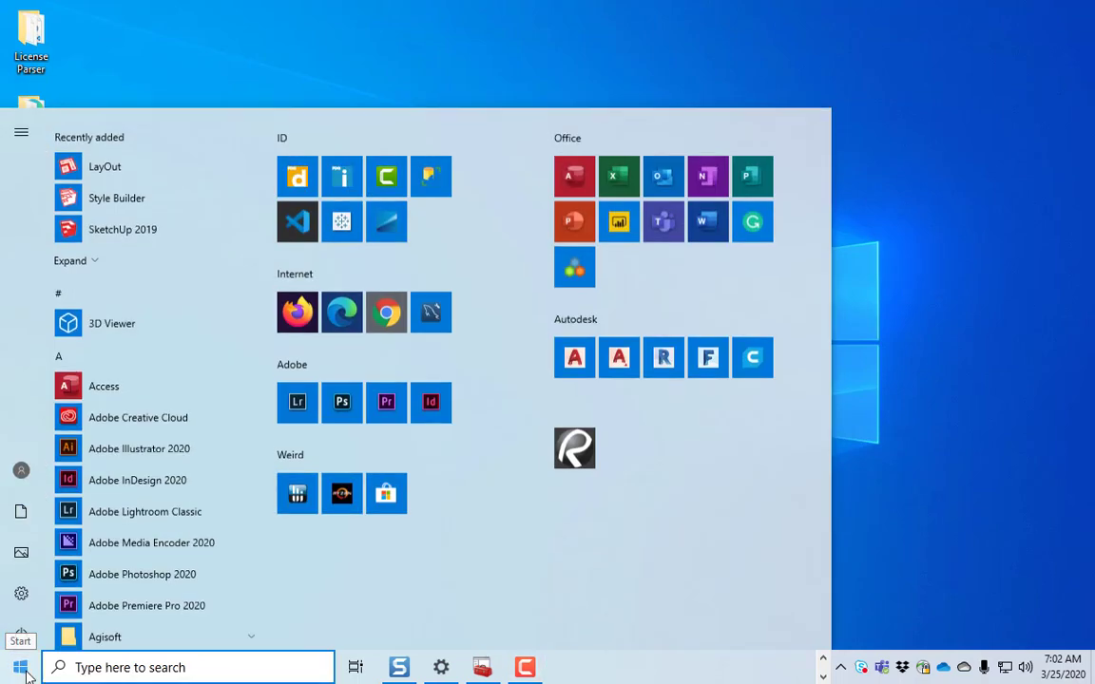
text(group)
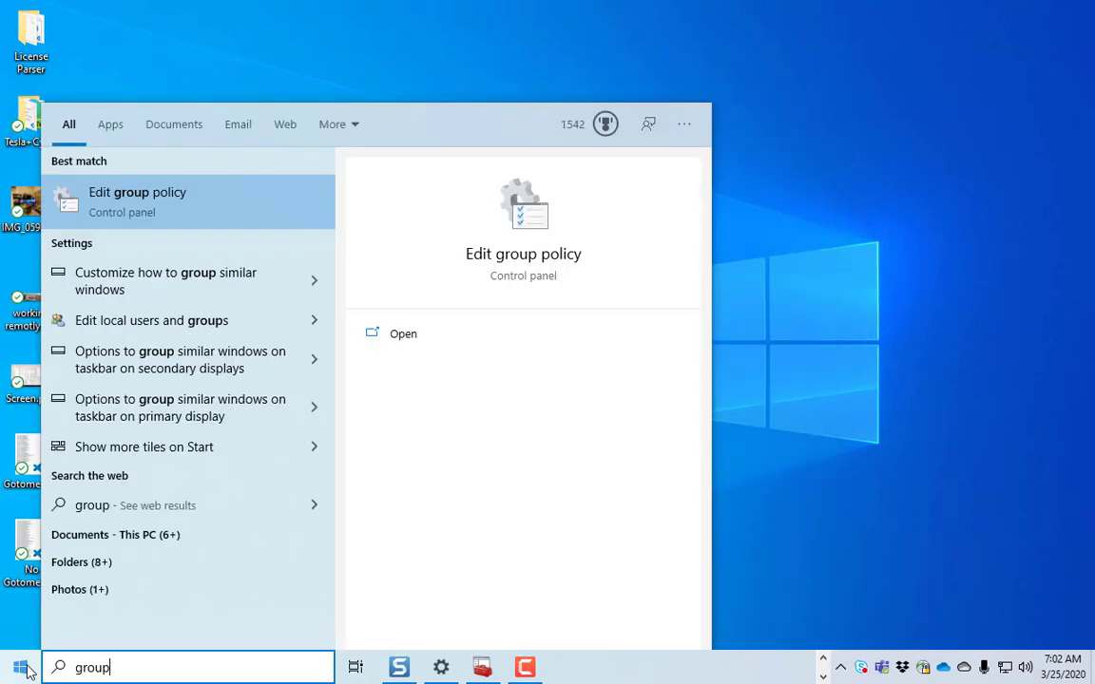
mouse_move(142, 201)
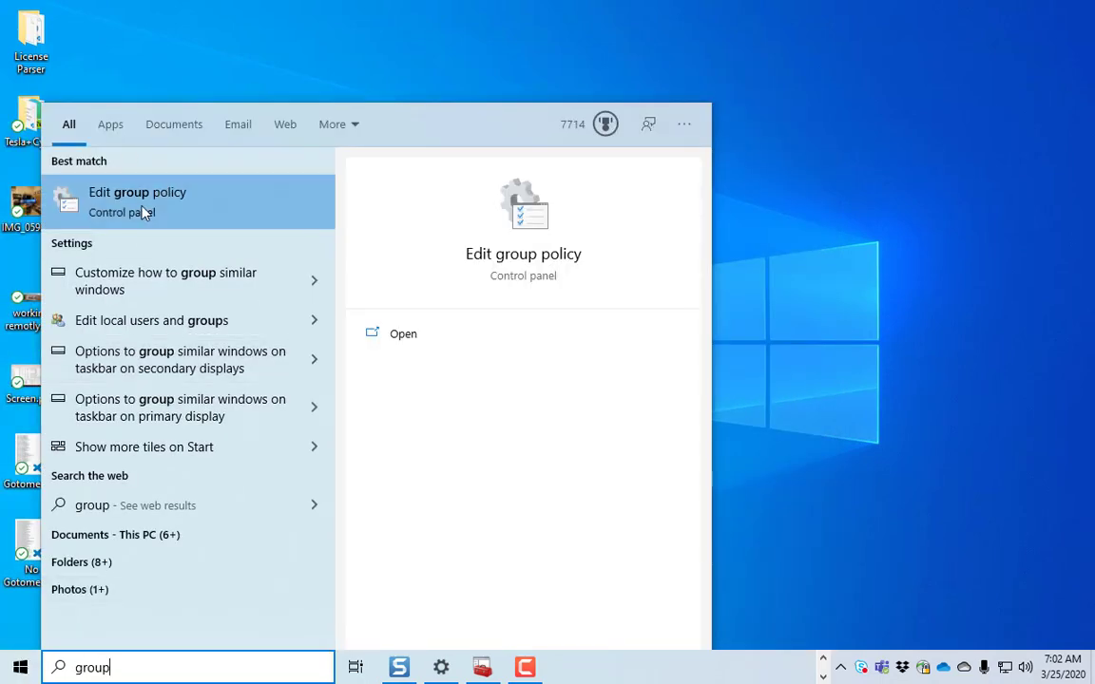
click(137, 192)
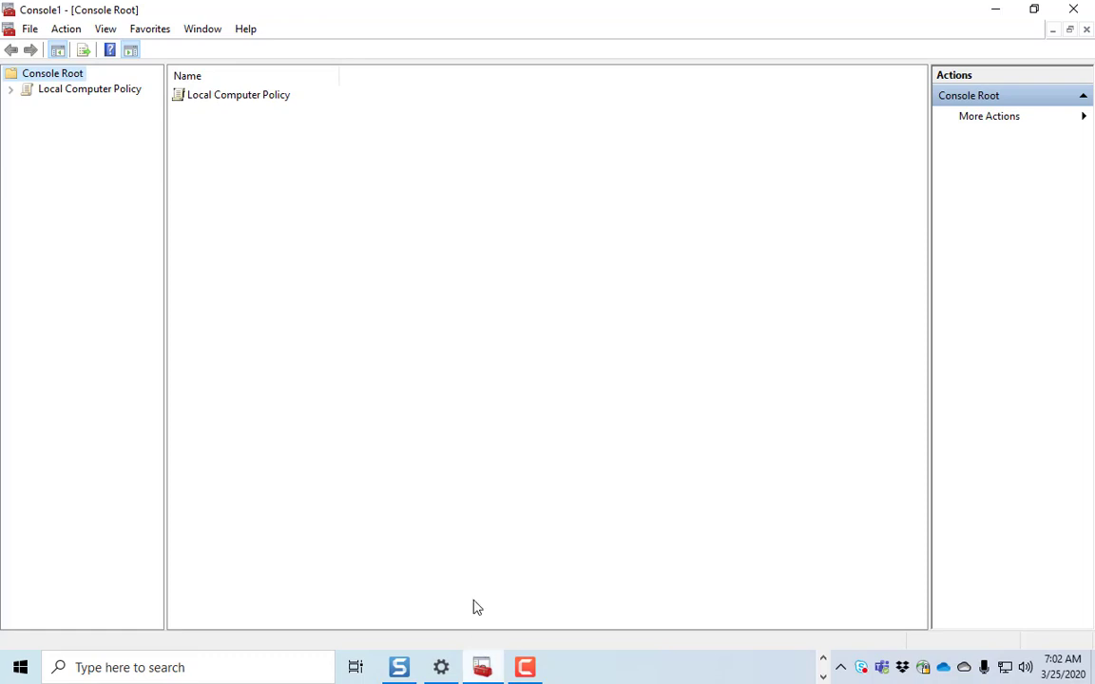
mouse_move(15, 95)
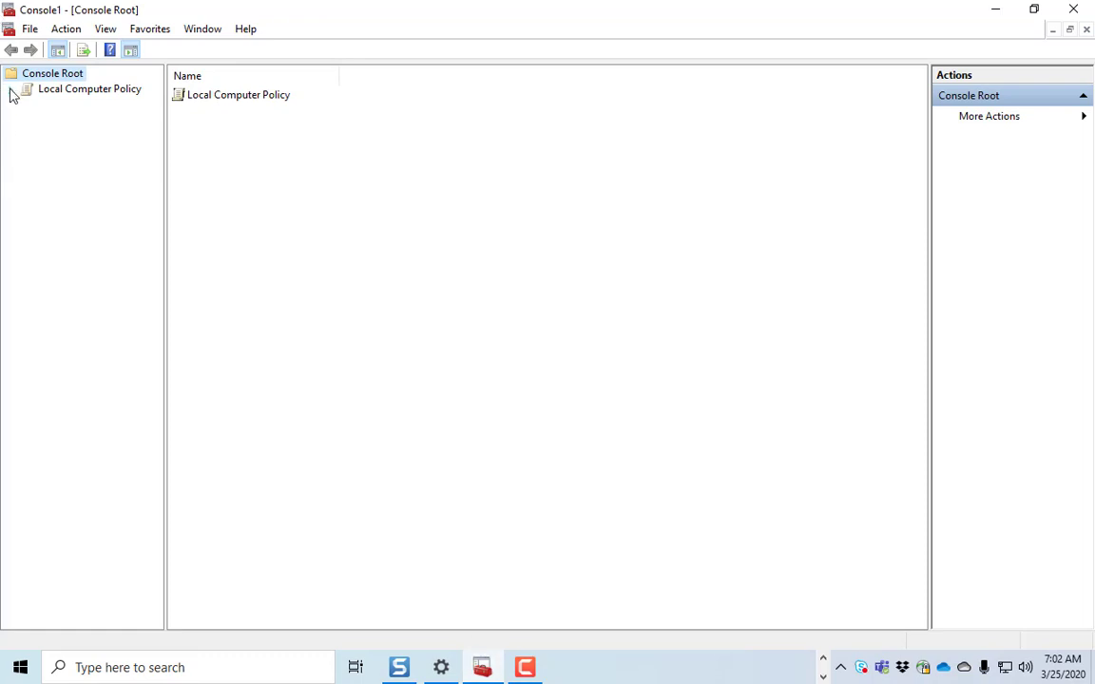
Expand Local Computer Policy down through Administrative Templates and Windows Components, widening the tree pane.
click(12, 89)
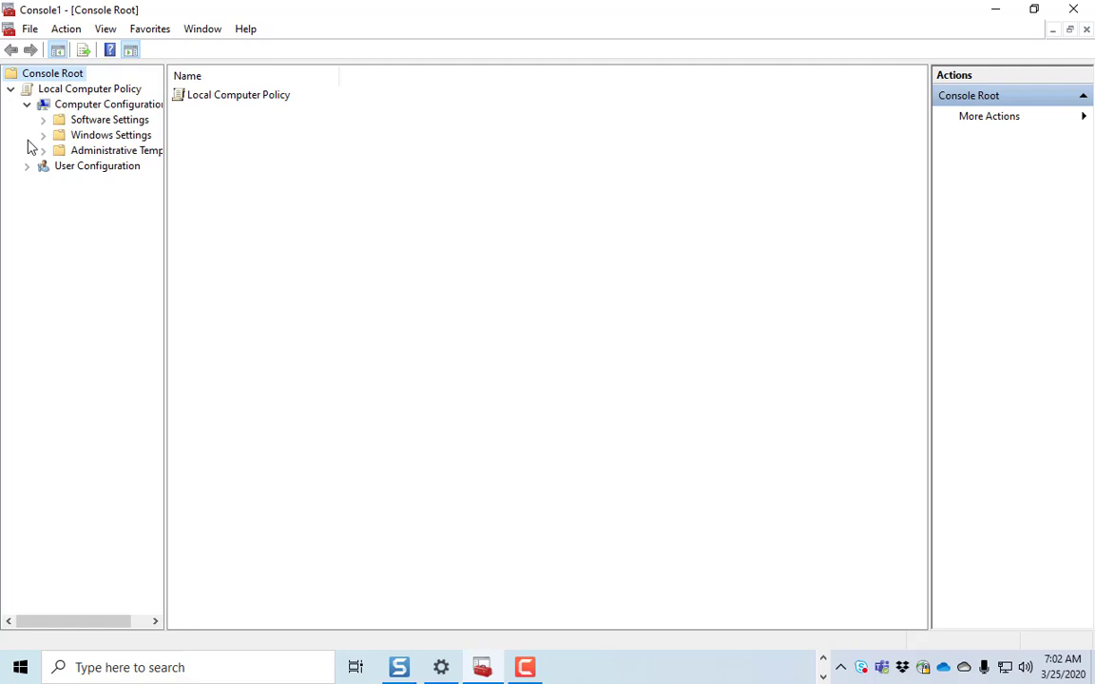
drag(167, 194, 273, 194)
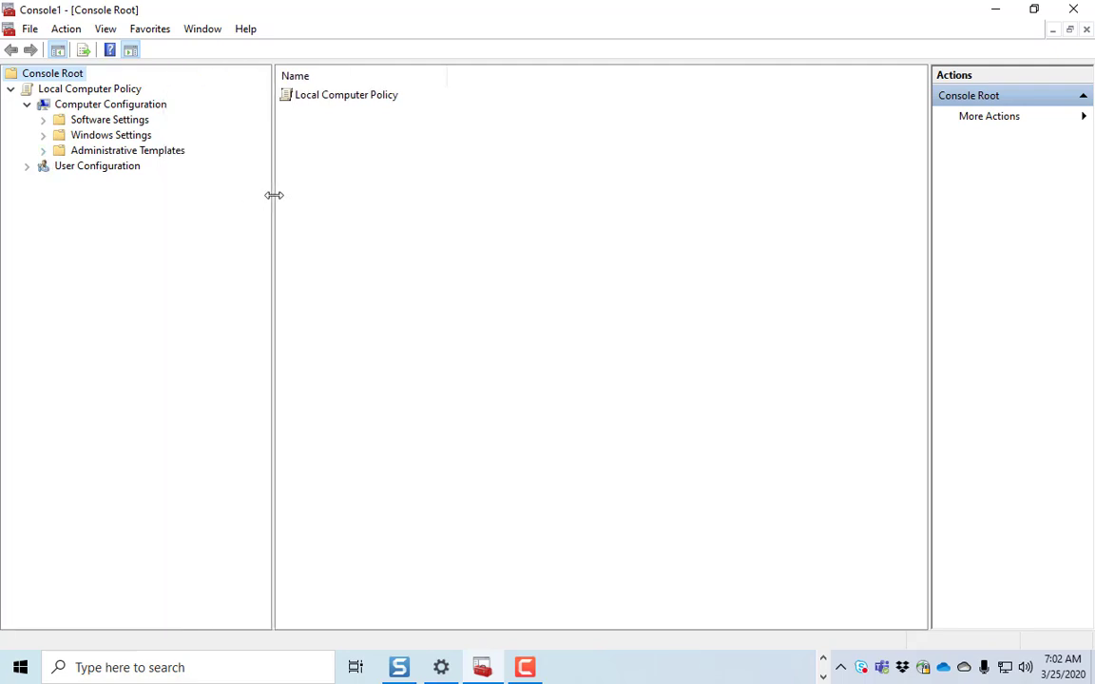
click(44, 150)
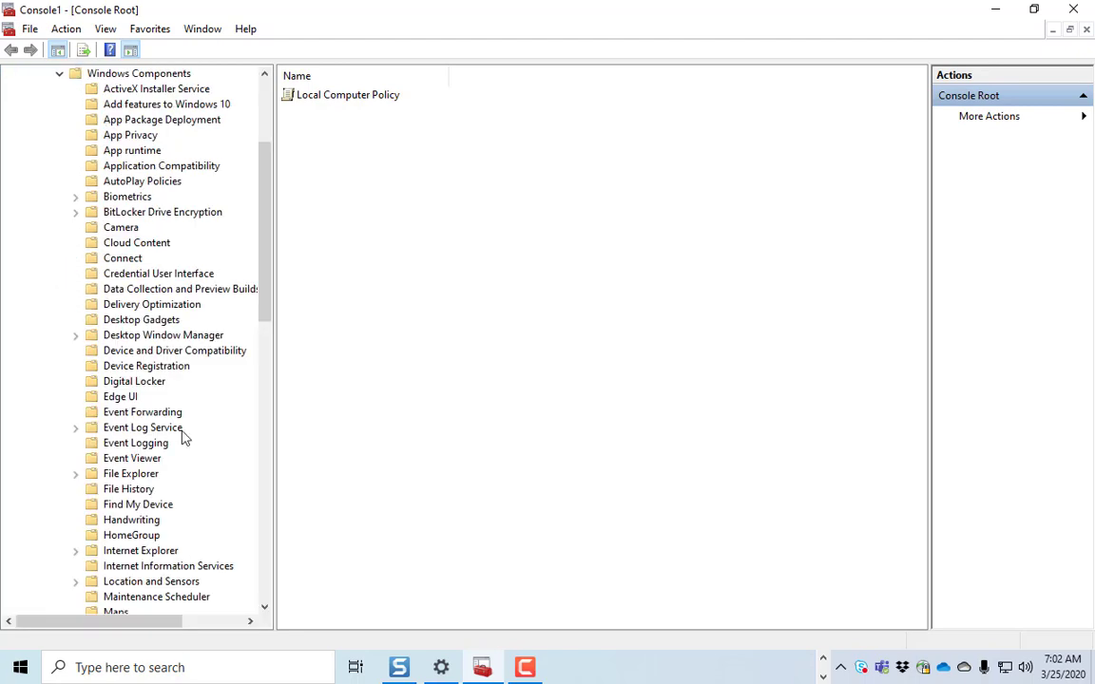
scroll(down, 3)
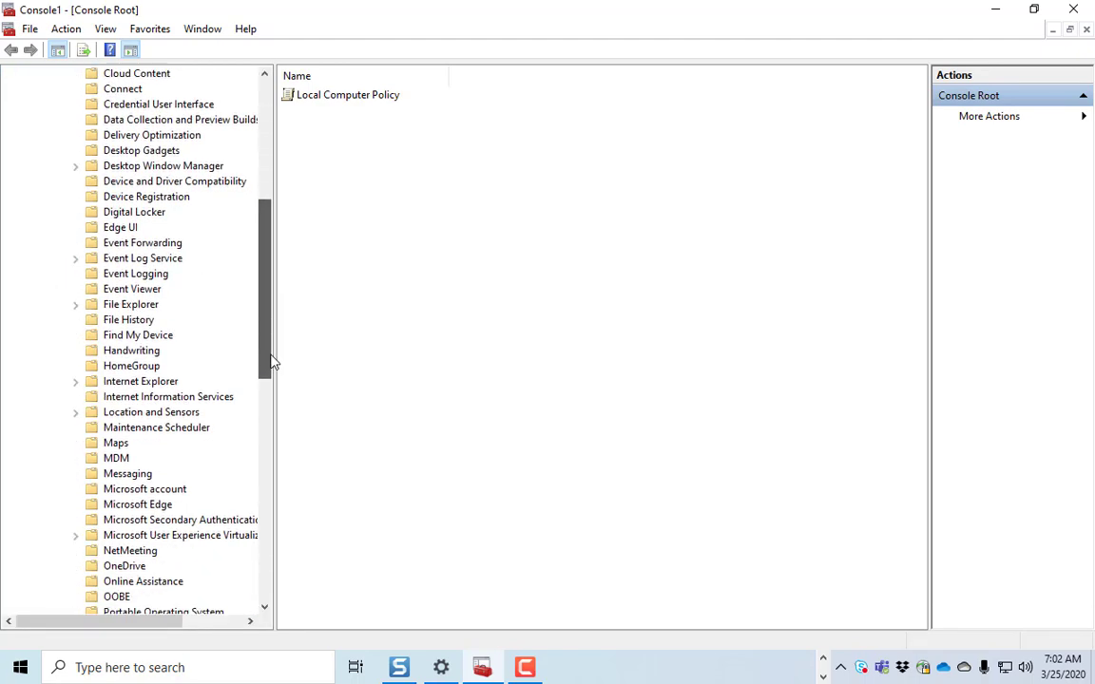
scroll(down, 3)
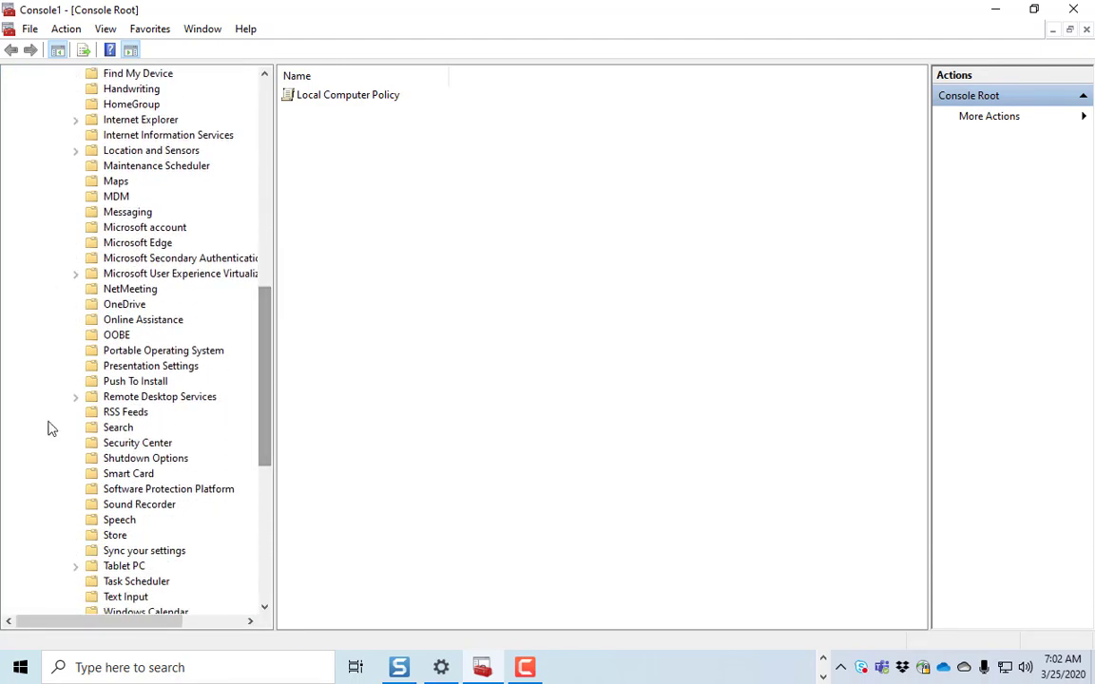
Expand Remote Desktop Services and then Remote Desktop Session Host to reveal its subfolders.
click(77, 397)
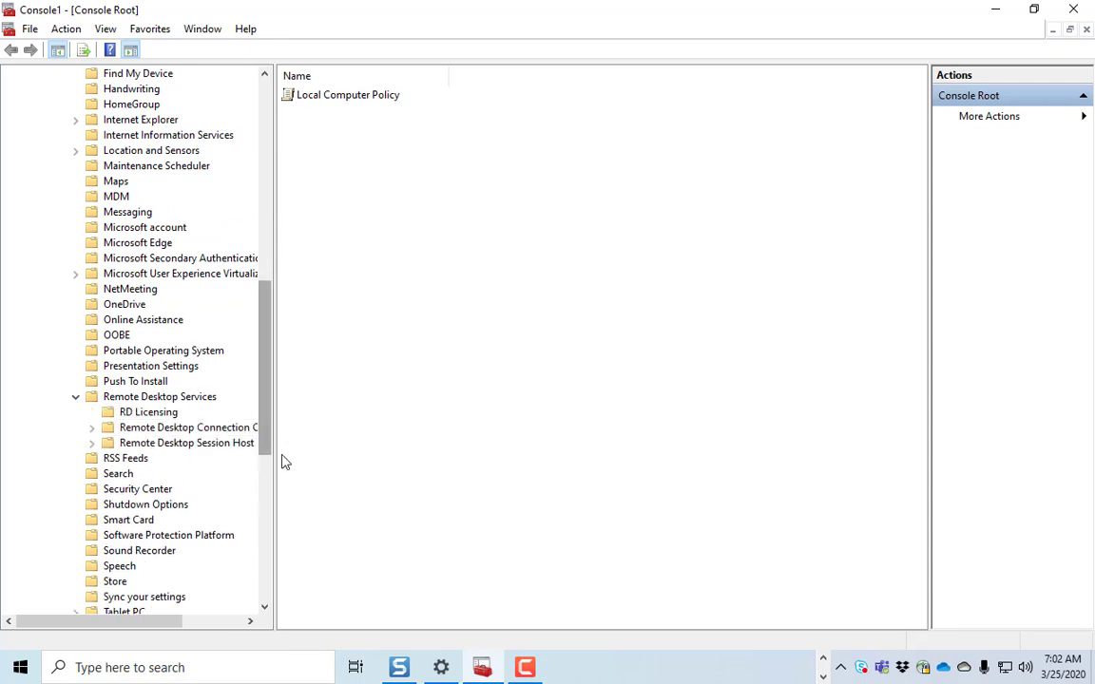
drag(274, 380, 344, 381)
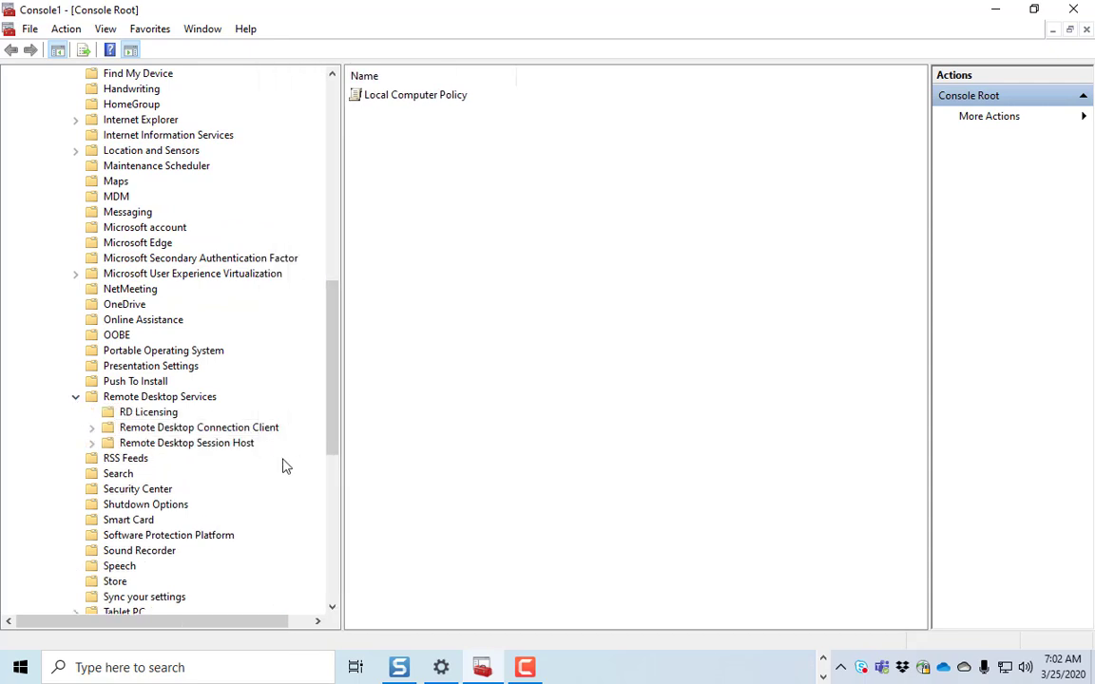
scroll(down, 3)
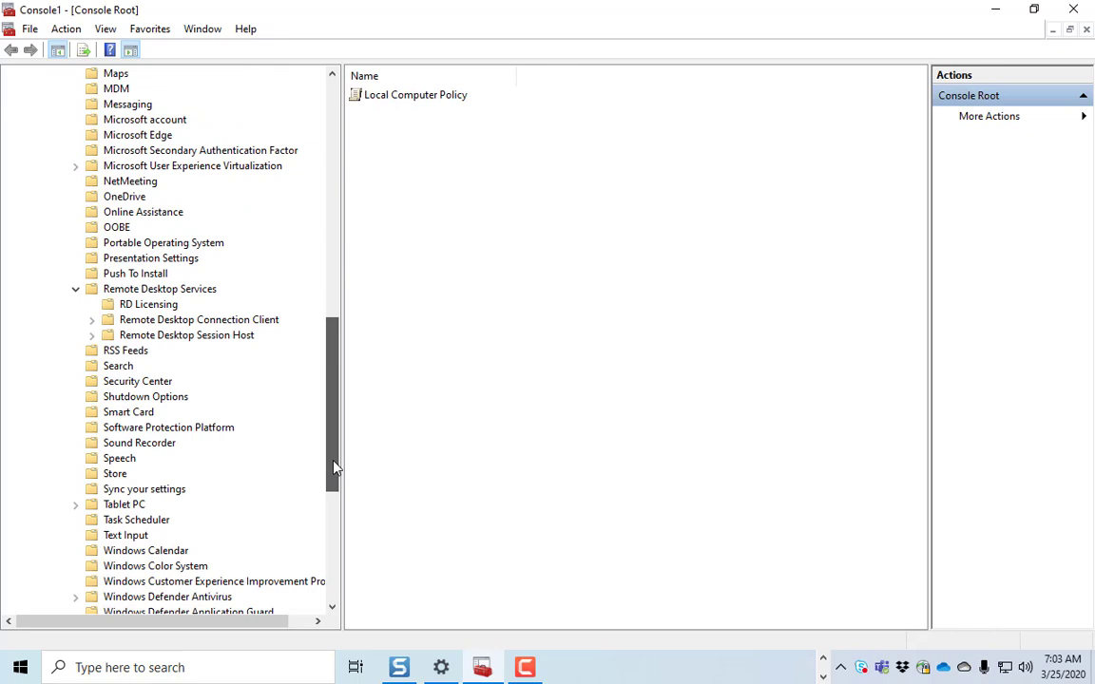
click(91, 335)
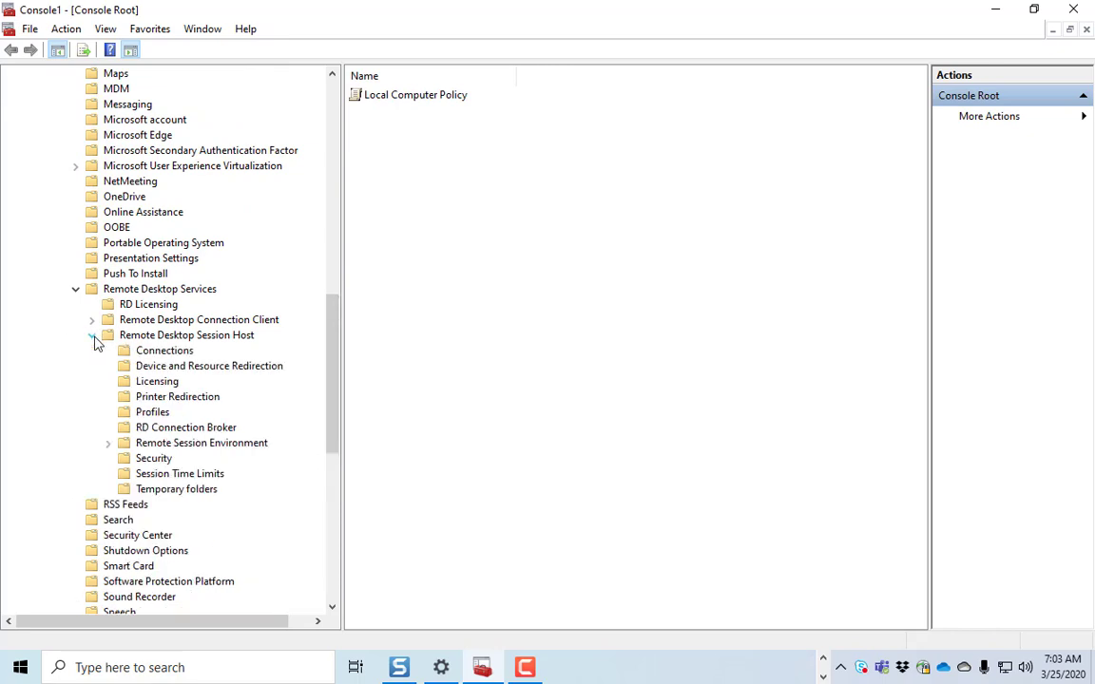
Open the Select RDP transport protocols policy under Connections.
click(164, 350)
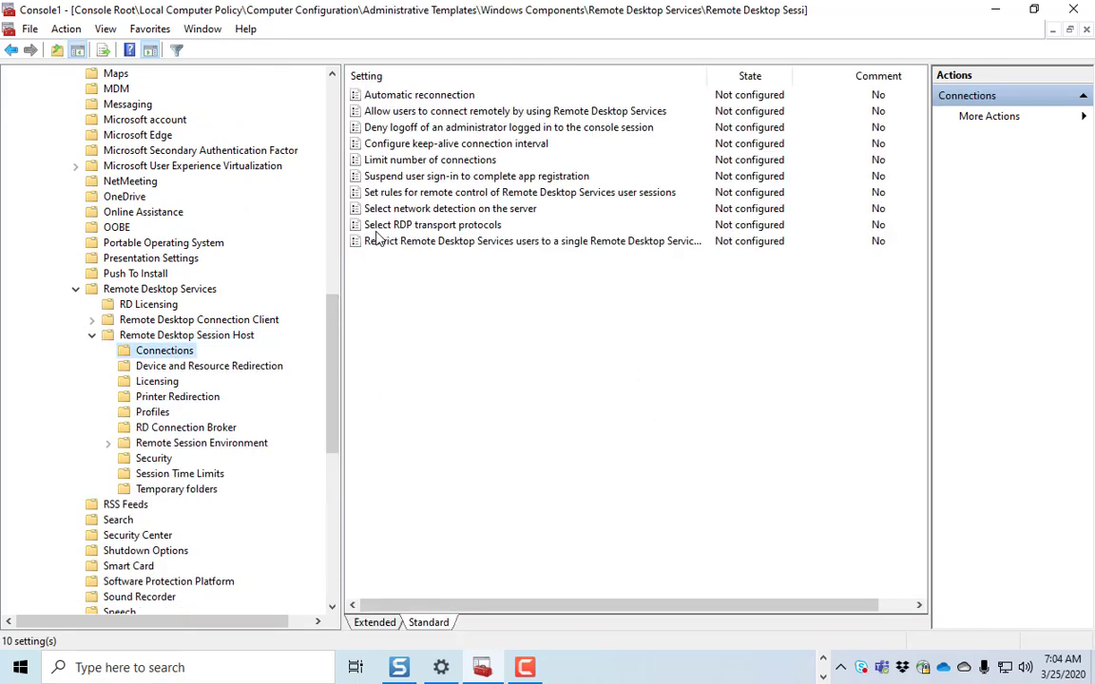
double_click(433, 224)
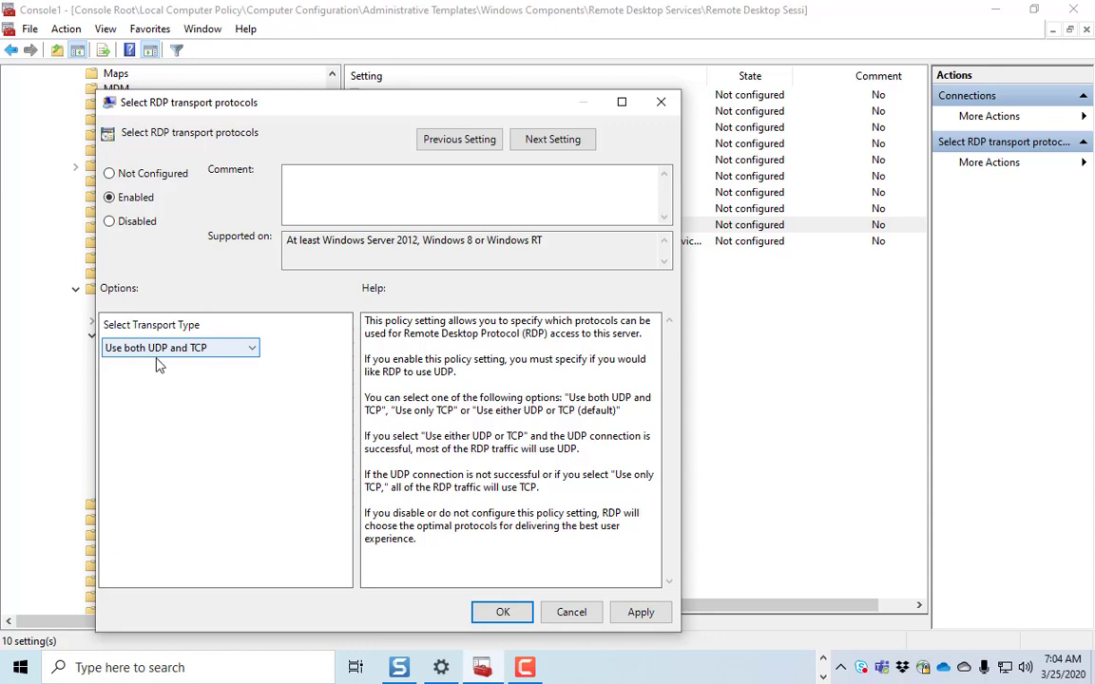
mouse_move(190, 393)
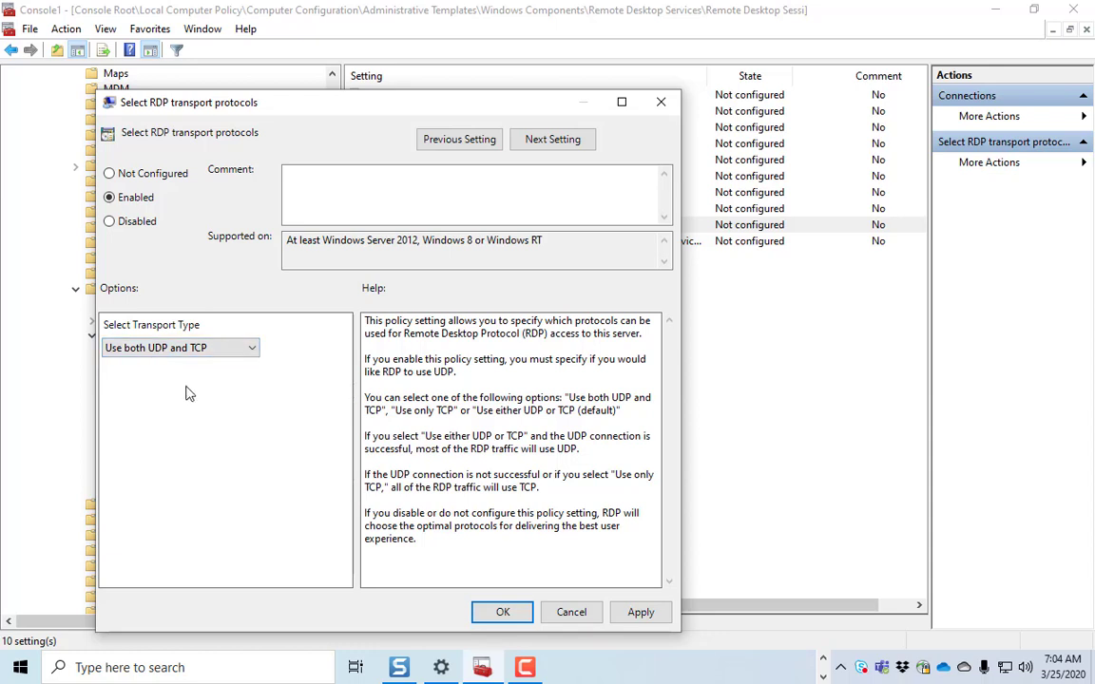
mouse_move(198, 399)
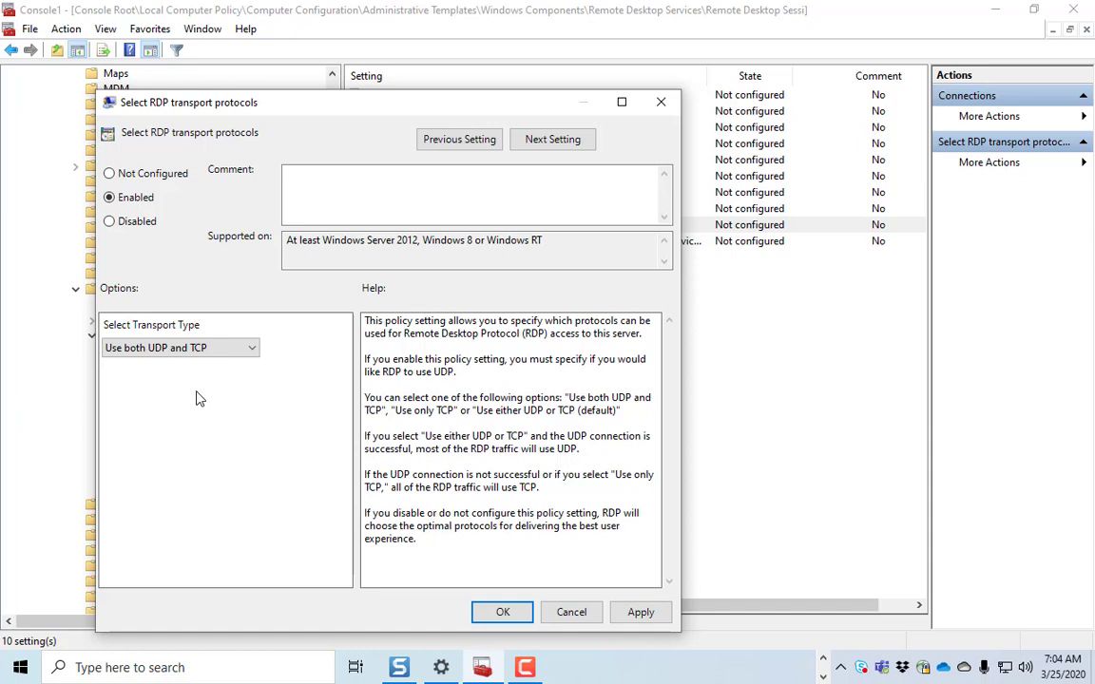
mouse_move(209, 346)
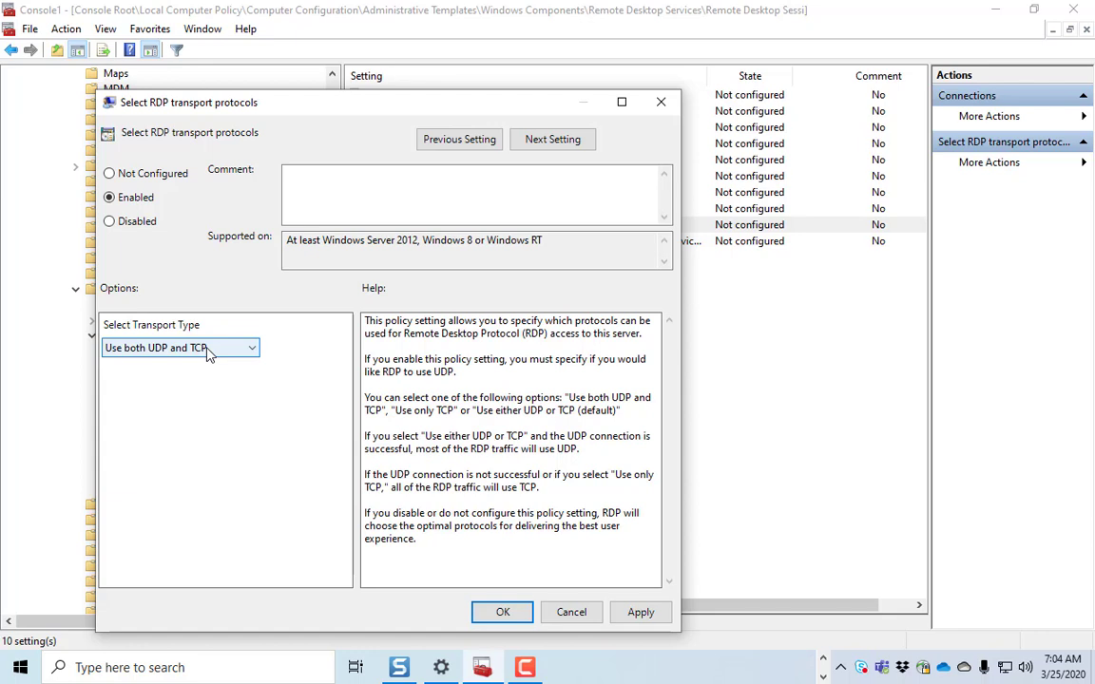
mouse_move(169, 359)
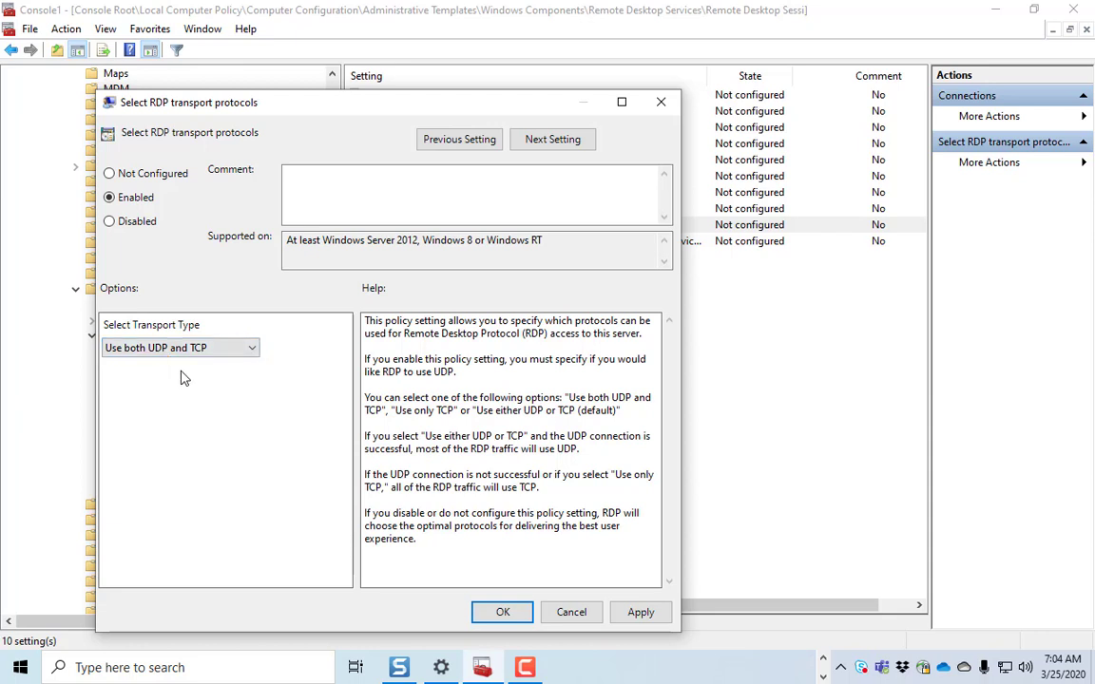
mouse_move(163, 371)
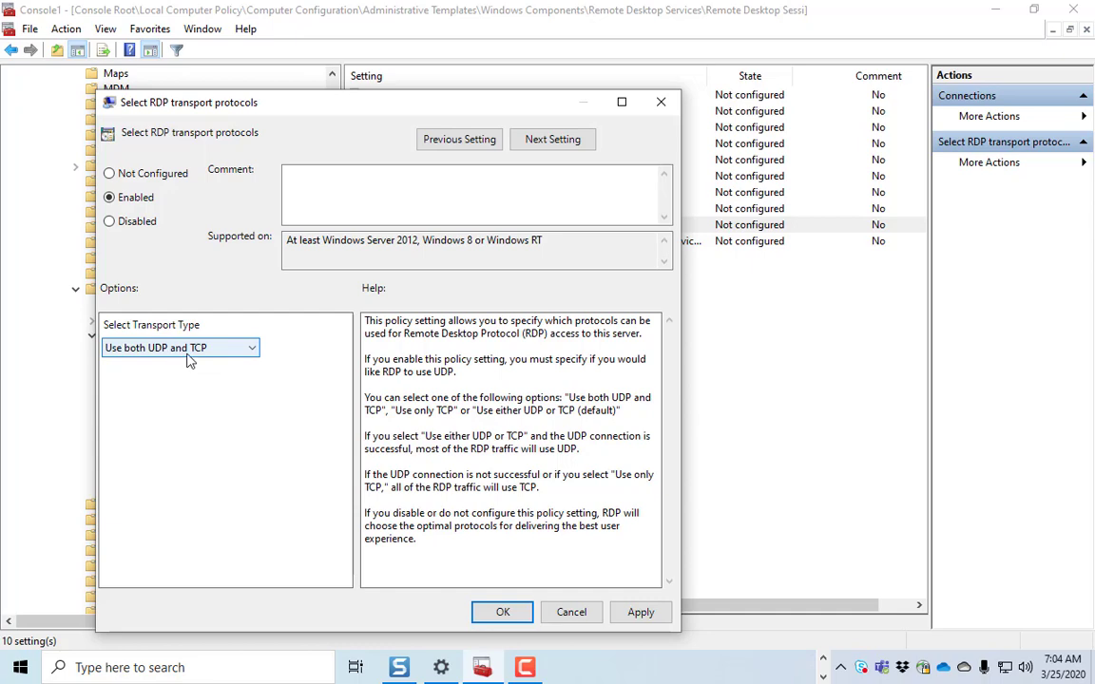
mouse_move(200, 356)
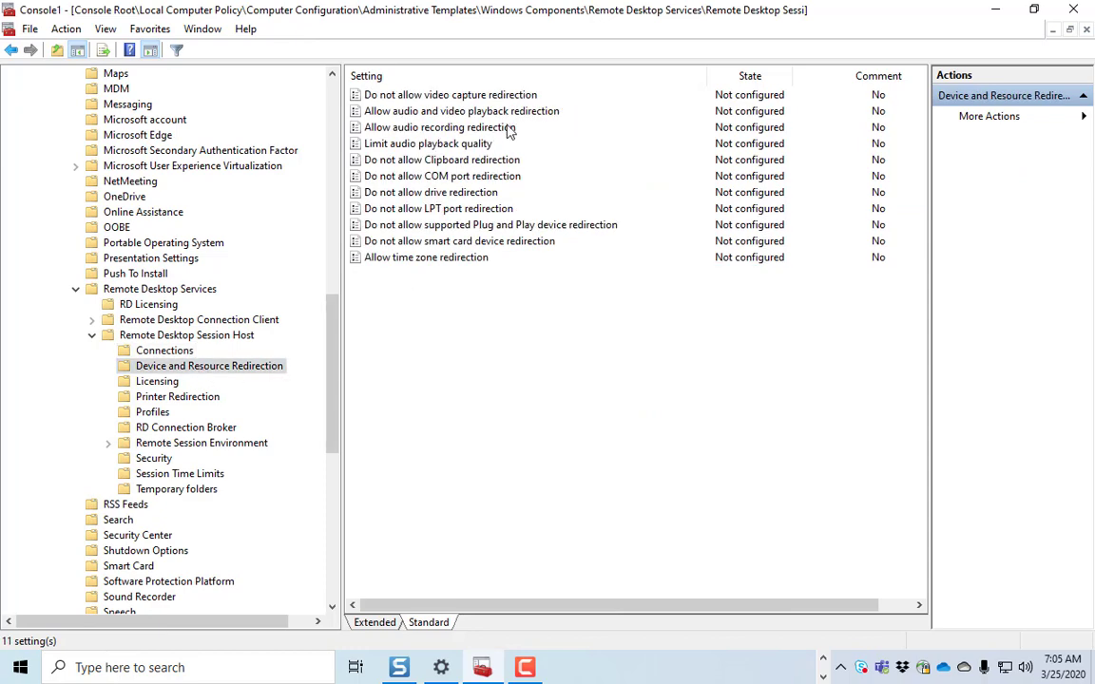
mouse_move(471, 175)
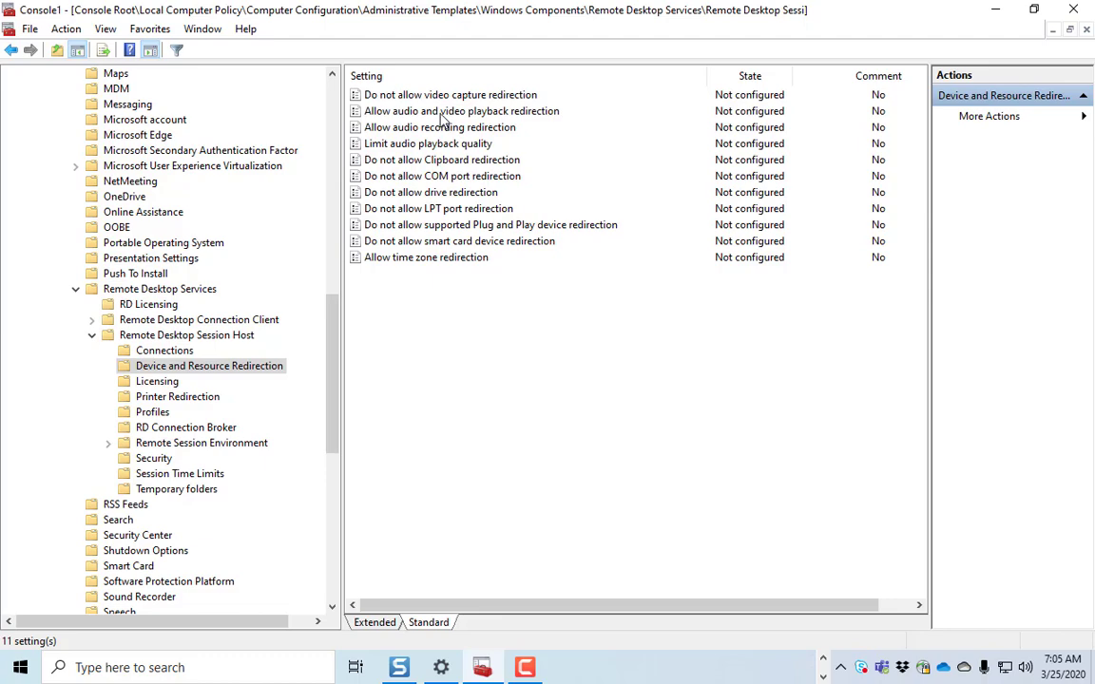
Set Allow audio and video playback redirection to Disabled and confirm.
double_click(460, 111)
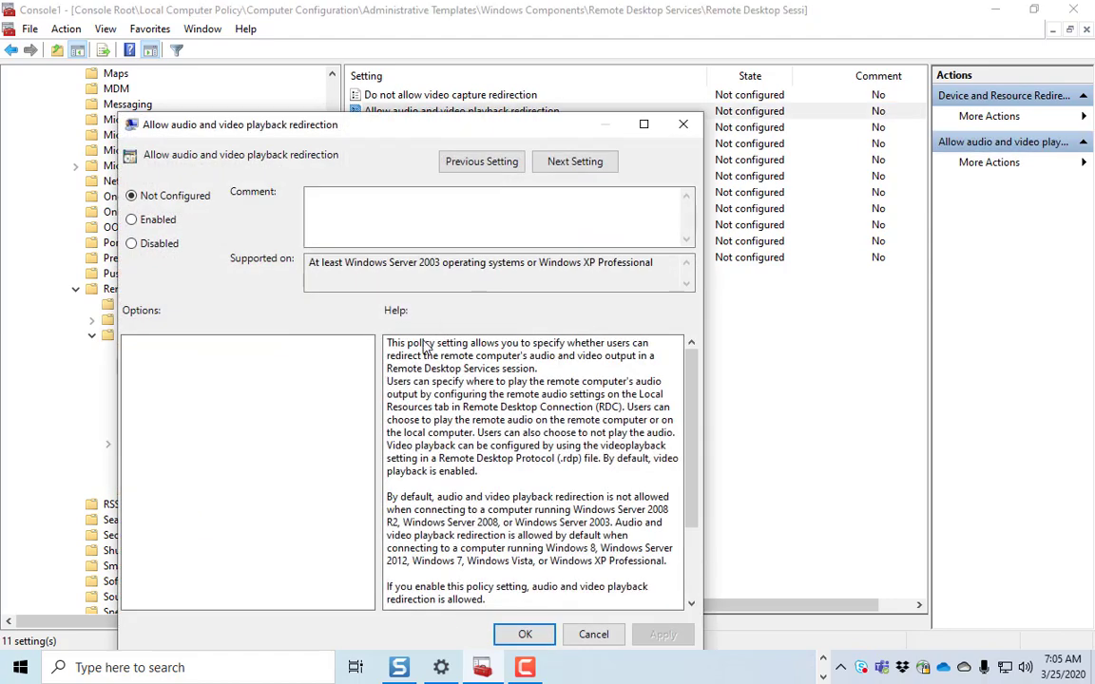
click(132, 243)
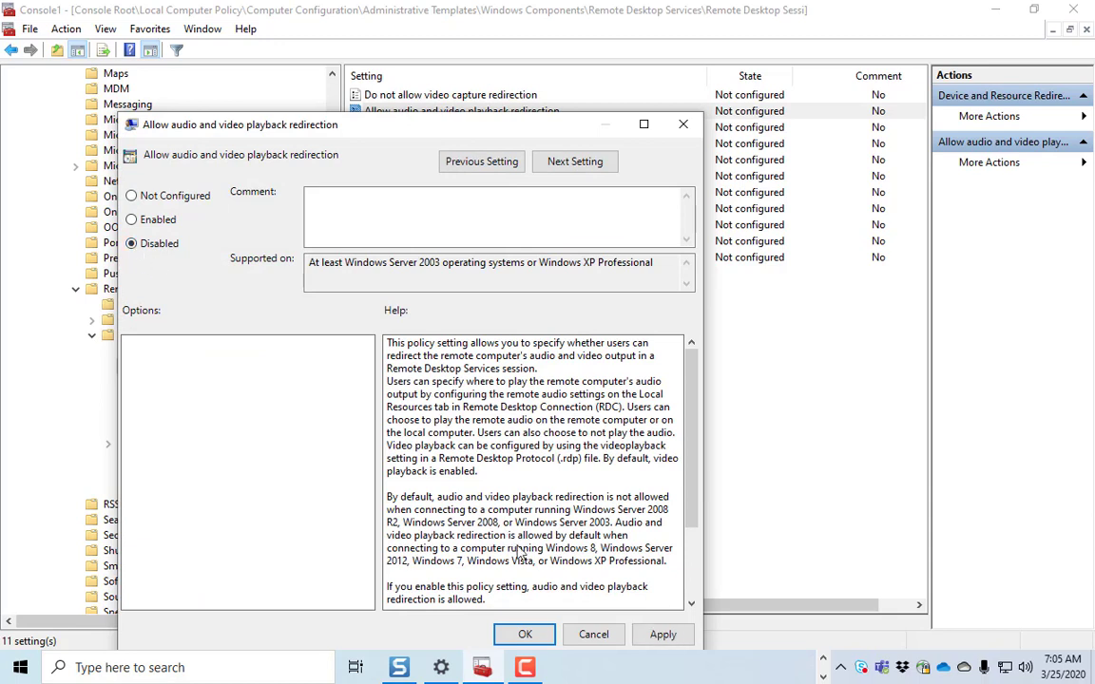
mouse_move(555, 612)
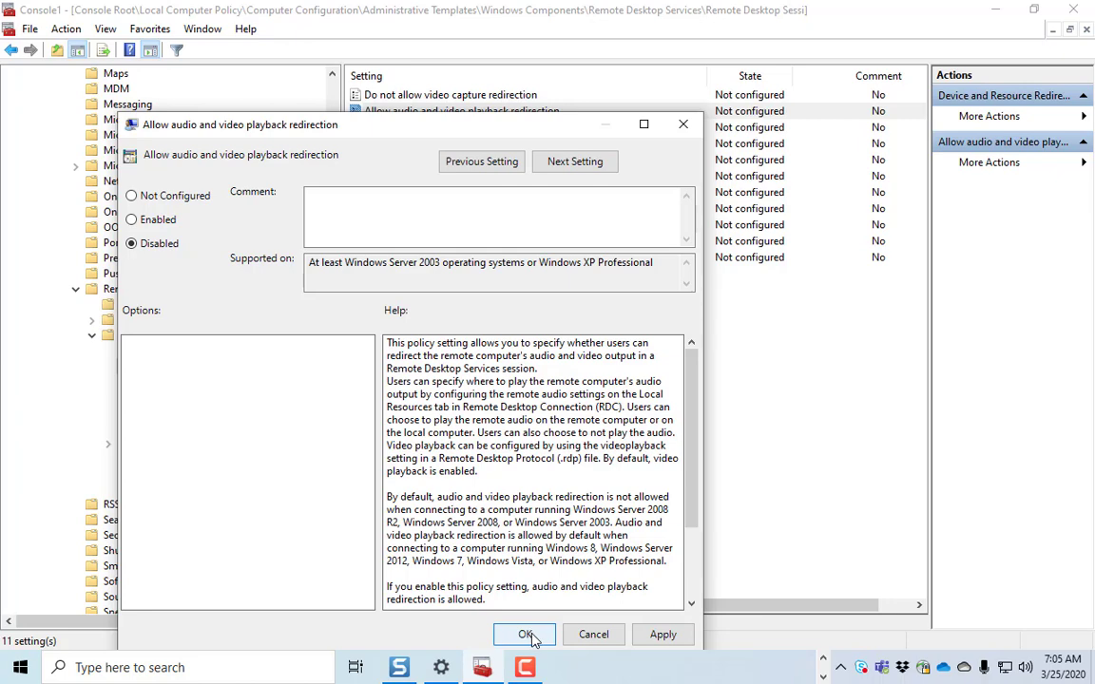
click(525, 635)
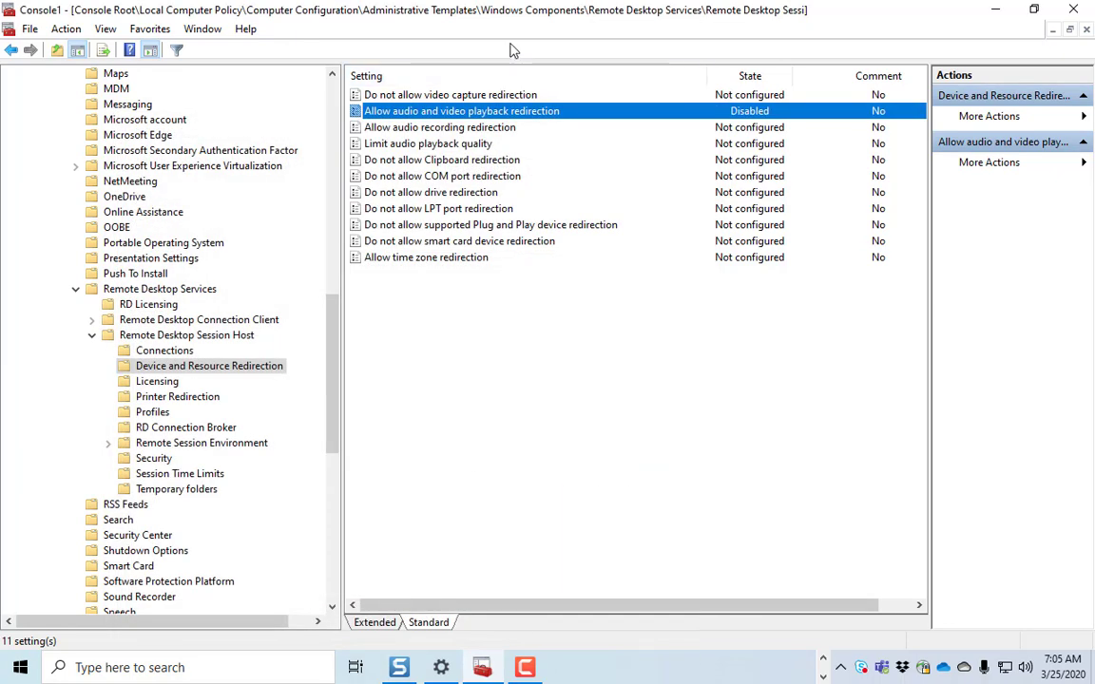
mouse_move(465, 107)
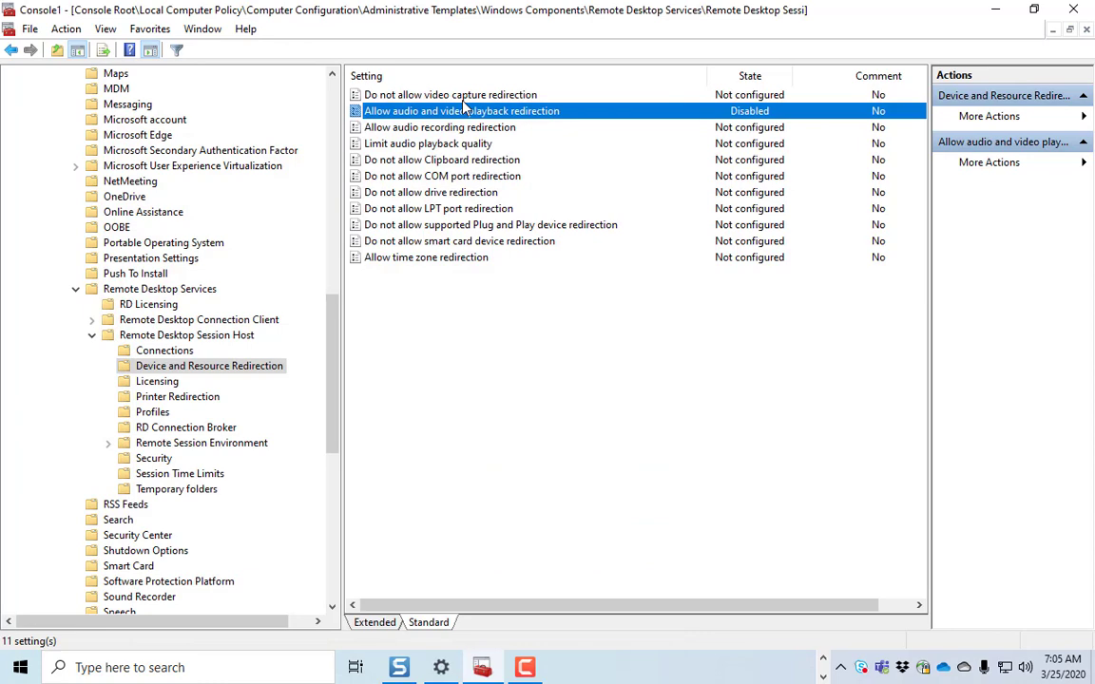
Review the Limit audio playback quality policy and close it without changes.
double_click(460, 111)
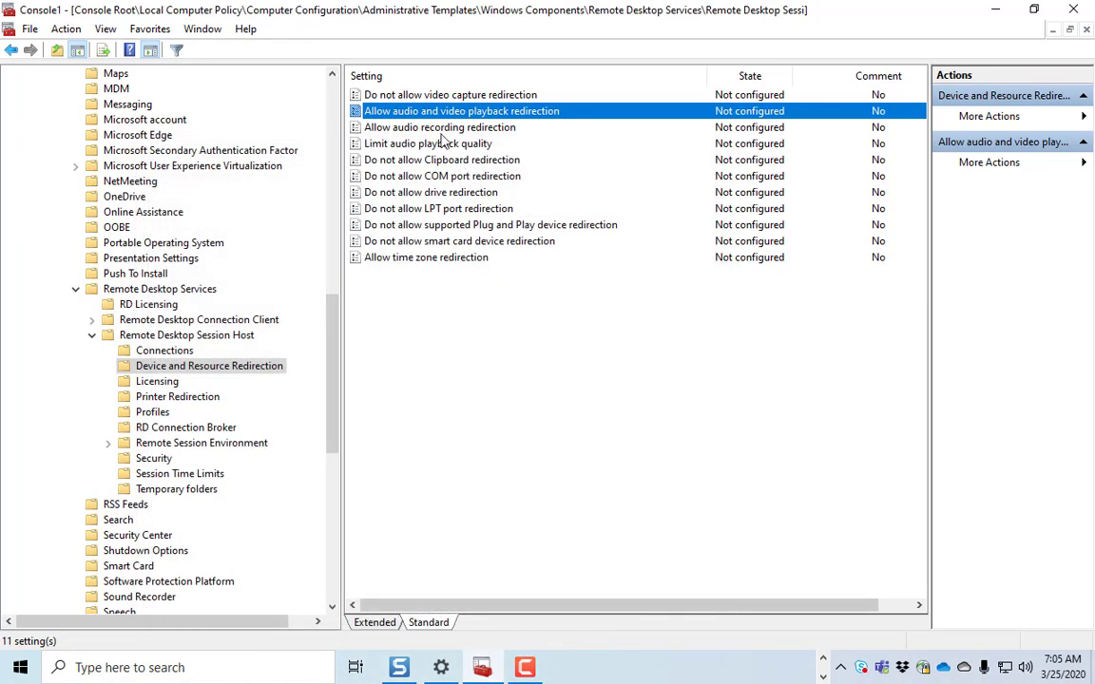
click(428, 143)
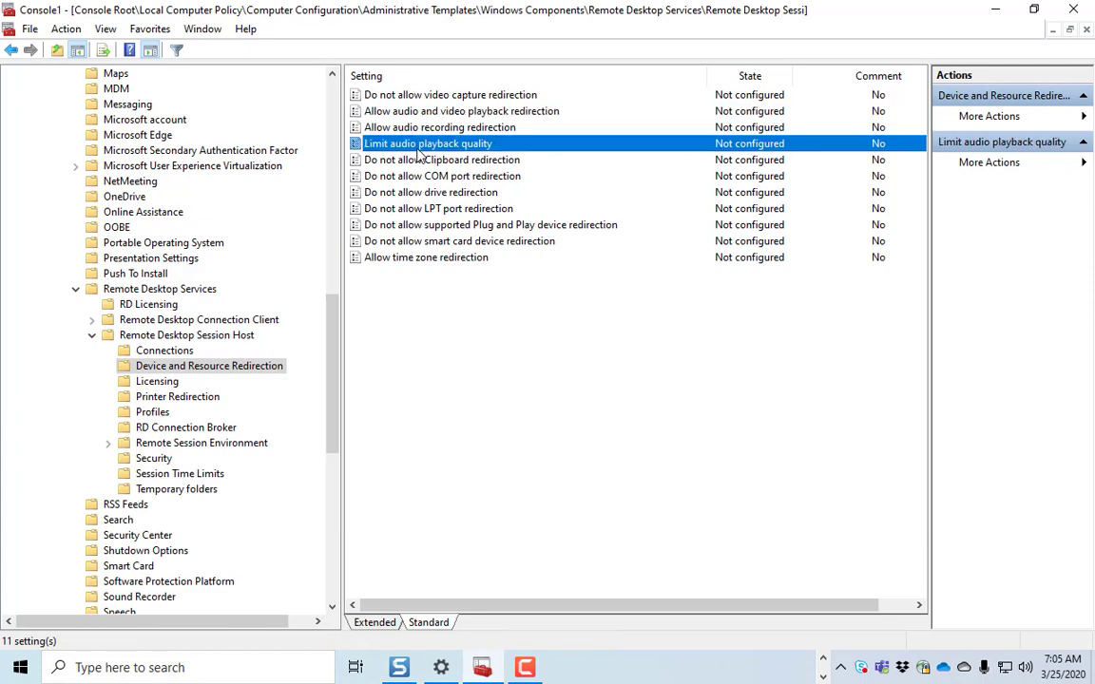
double_click(427, 142)
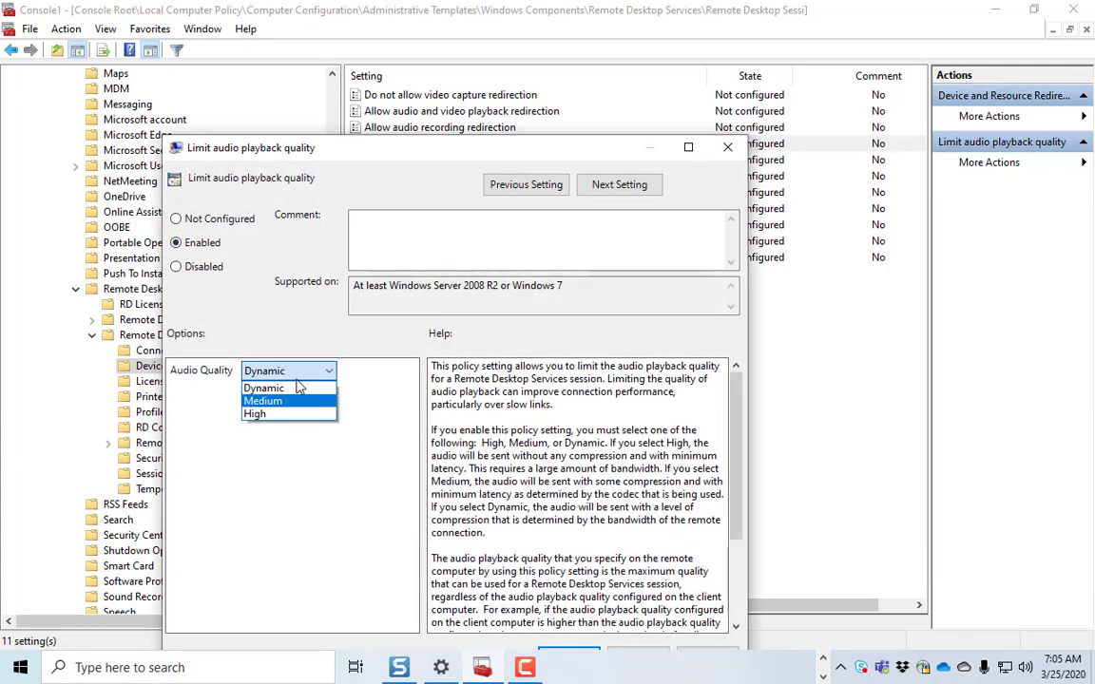
mouse_move(276, 387)
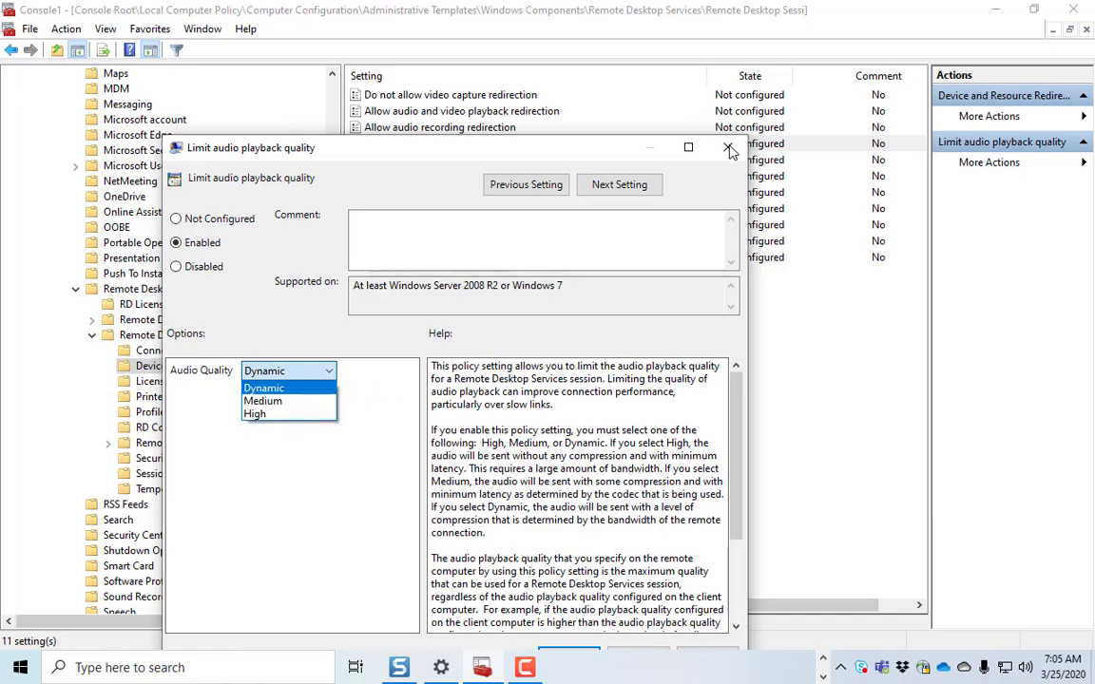
click(730, 150)
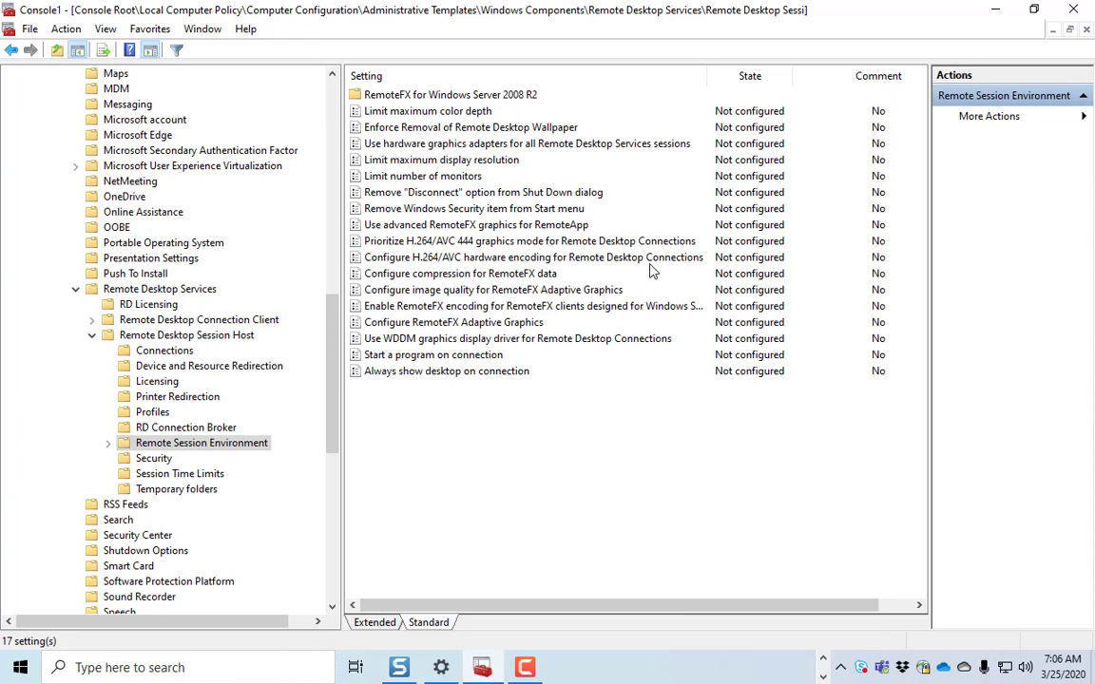
mouse_move(398, 136)
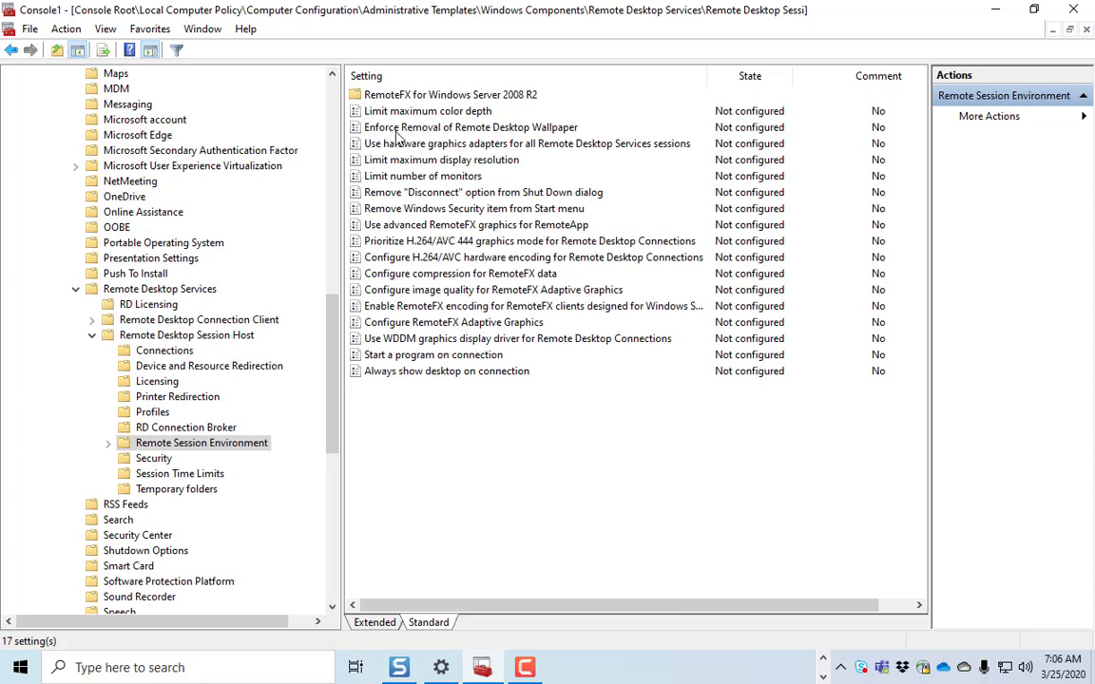
mouse_move(501, 143)
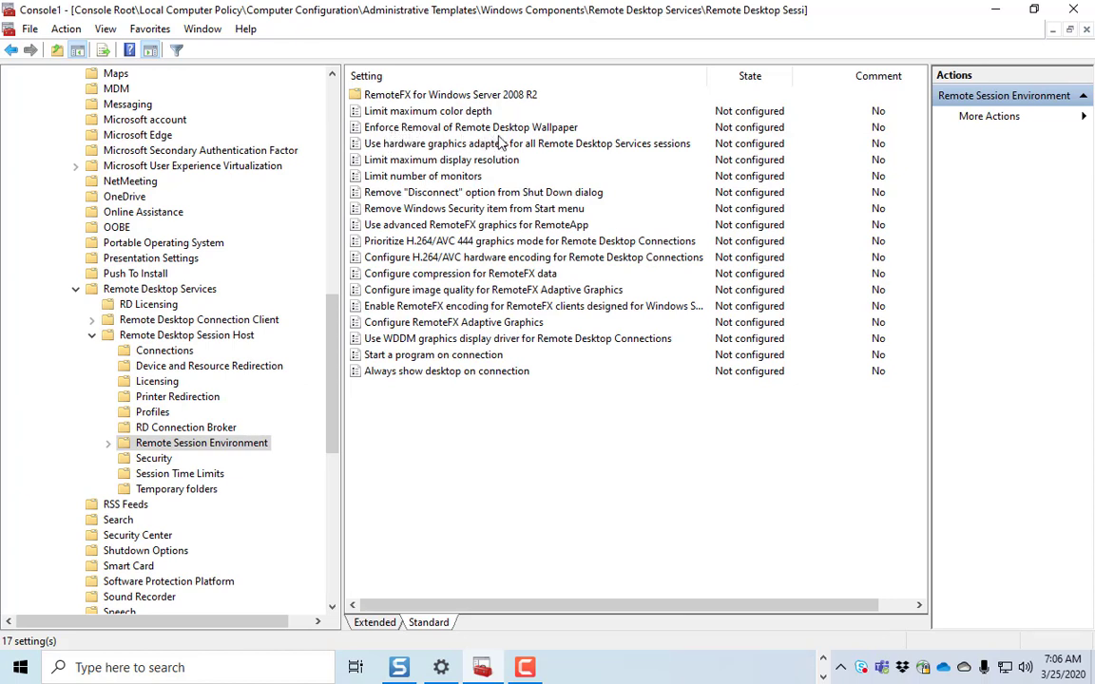
mouse_move(460, 145)
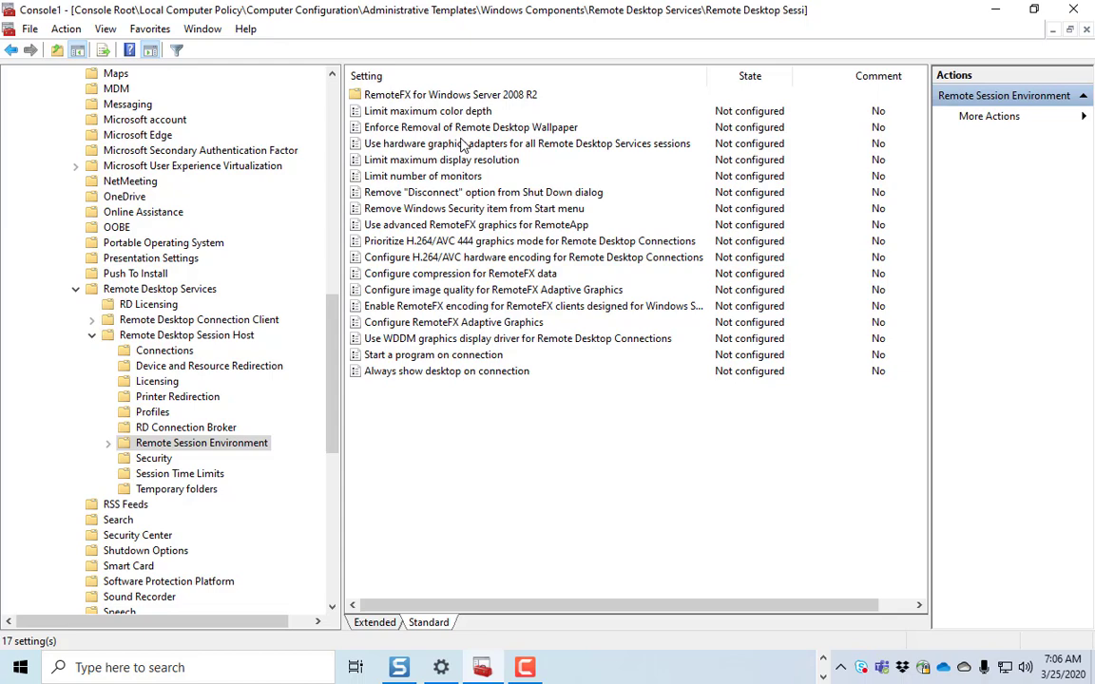
mouse_move(466, 136)
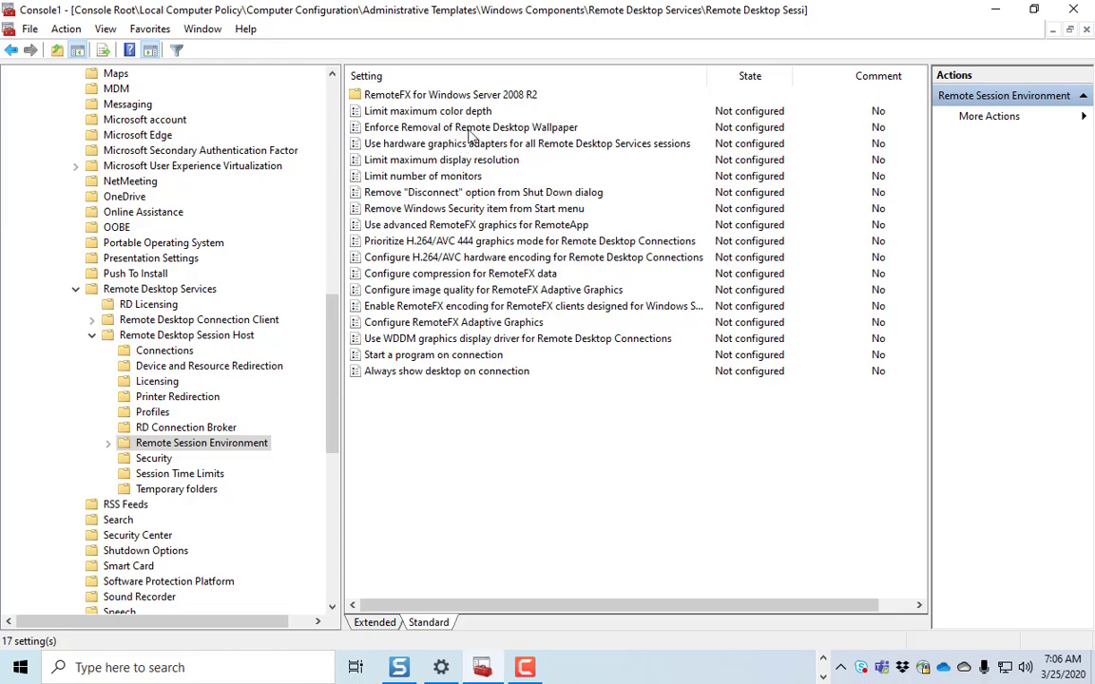
Set Enforce Removal of Remote Desktop Wallpaper to Enabled and confirm.
double_click(471, 126)
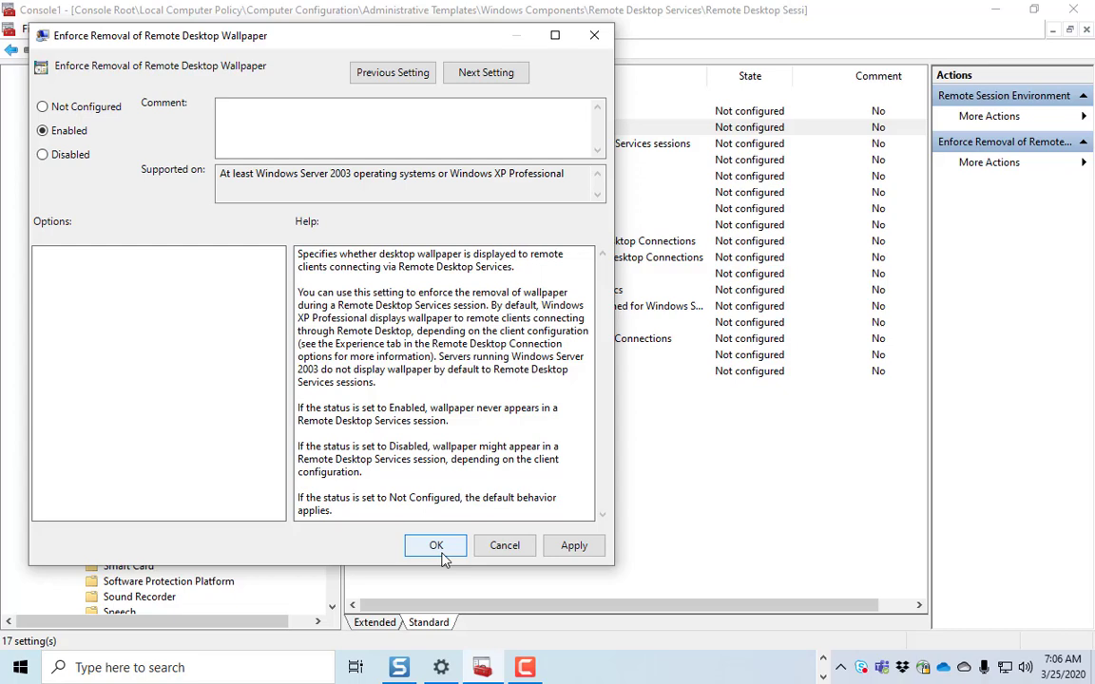
click(436, 544)
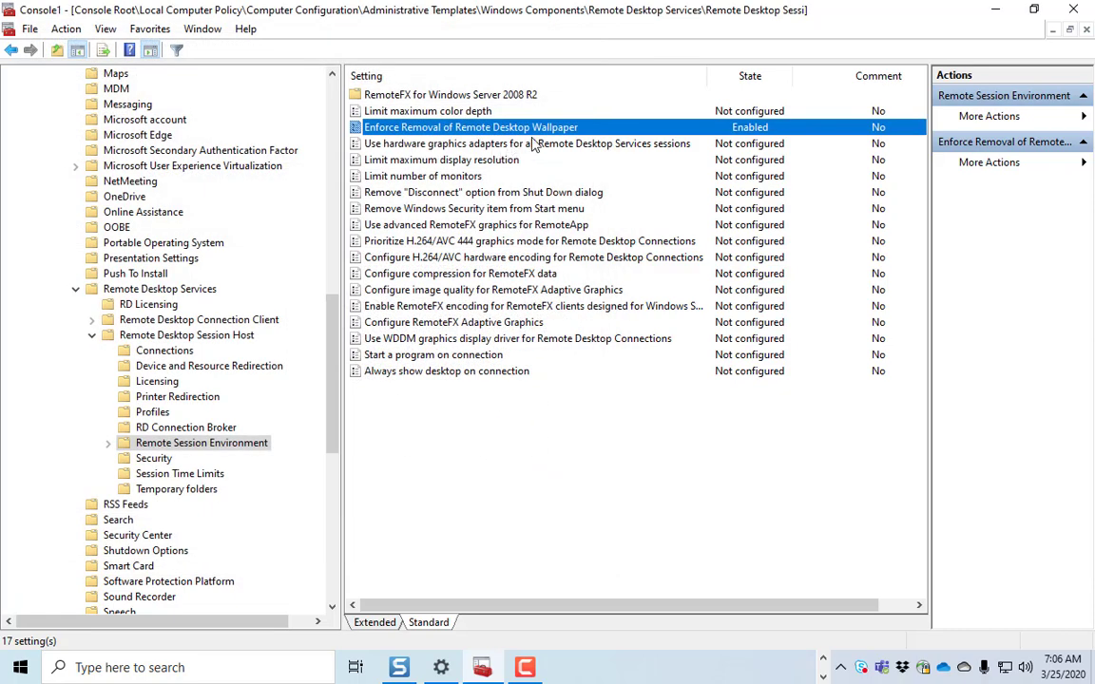
mouse_move(582, 152)
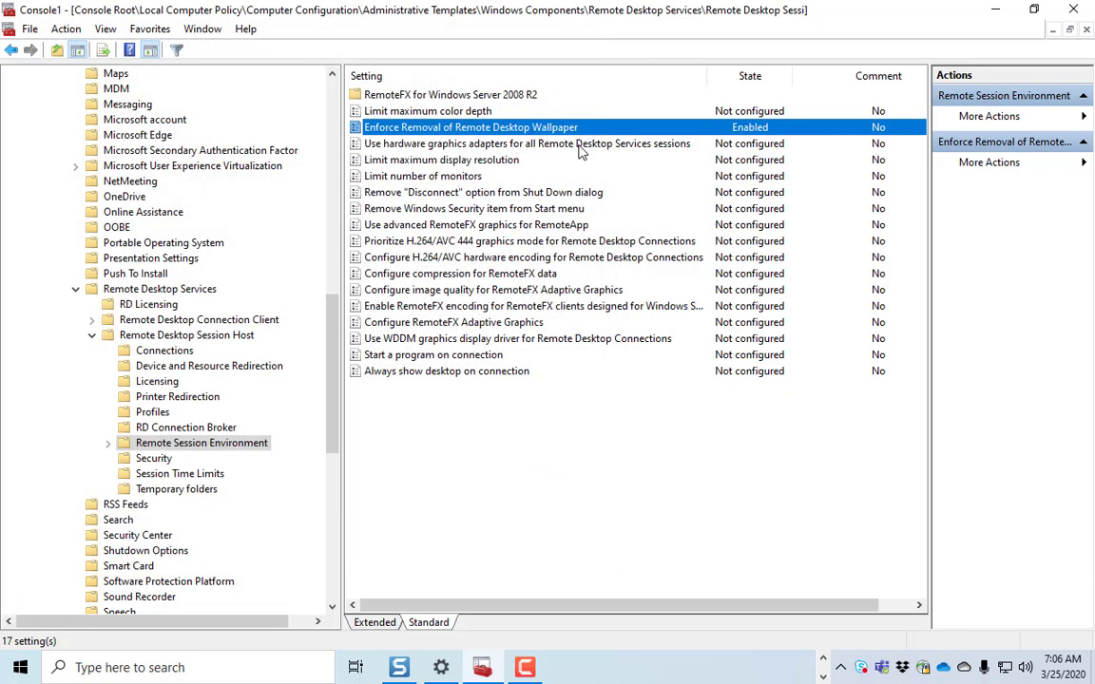
mouse_move(384, 163)
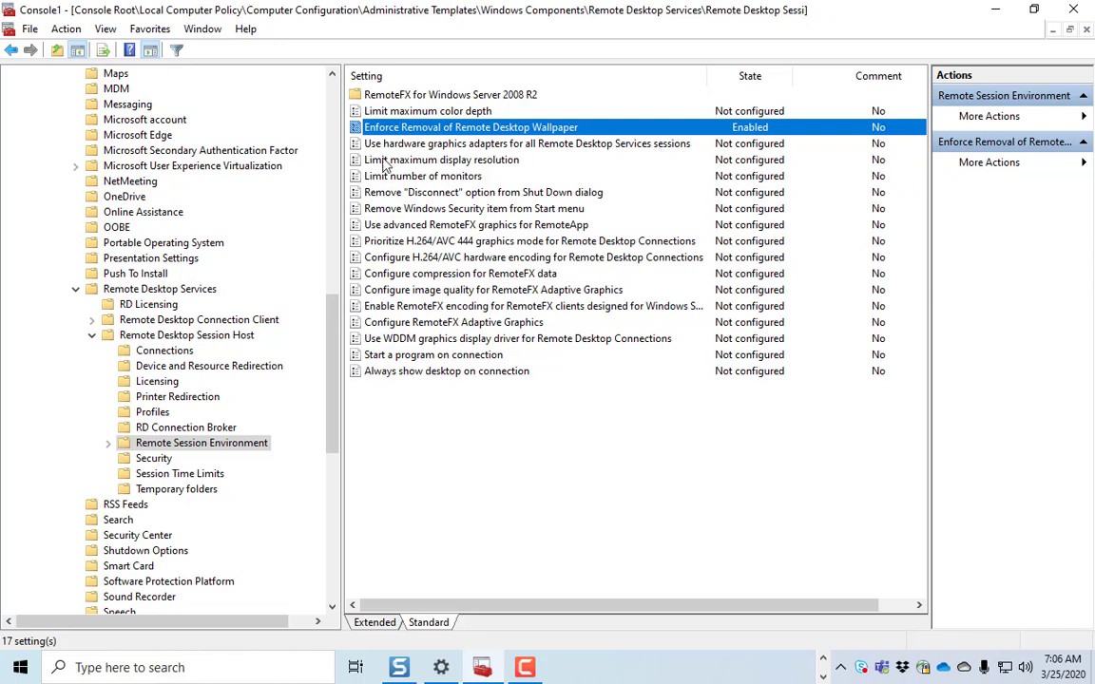
mouse_move(448, 149)
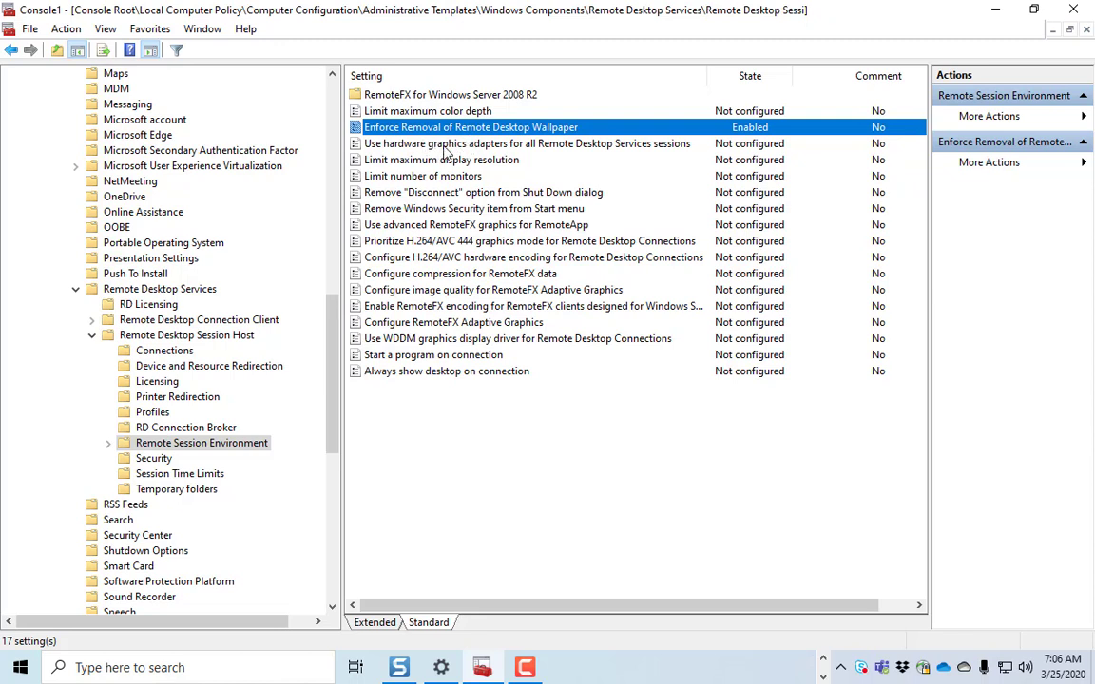
mouse_move(422, 234)
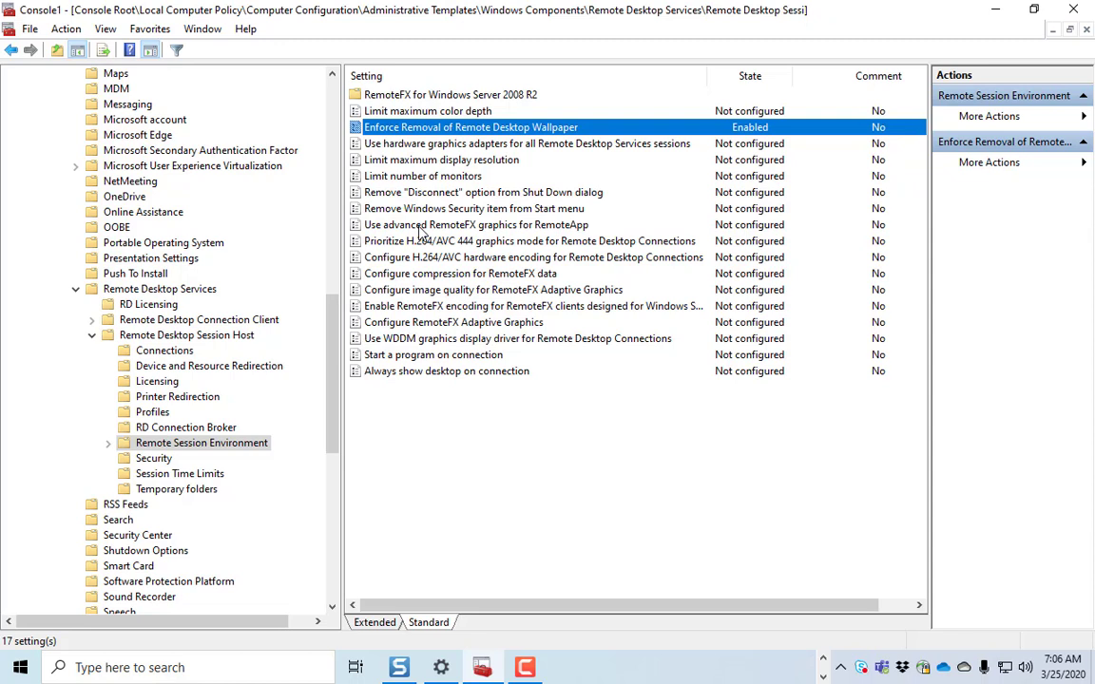
mouse_move(542, 247)
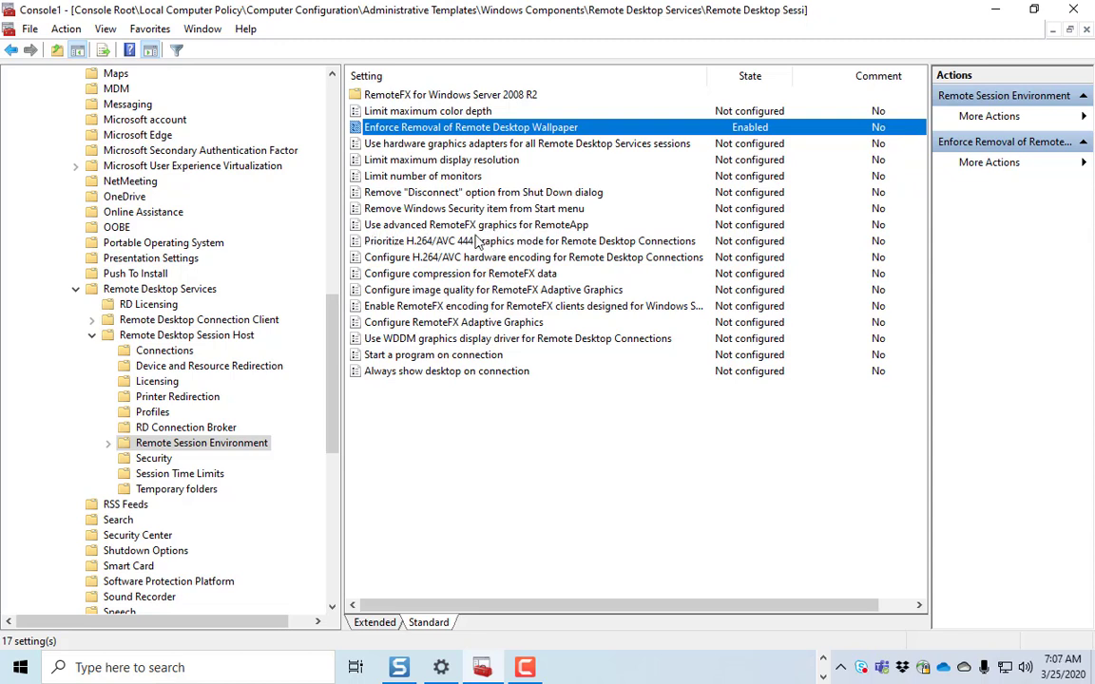
mouse_move(406, 251)
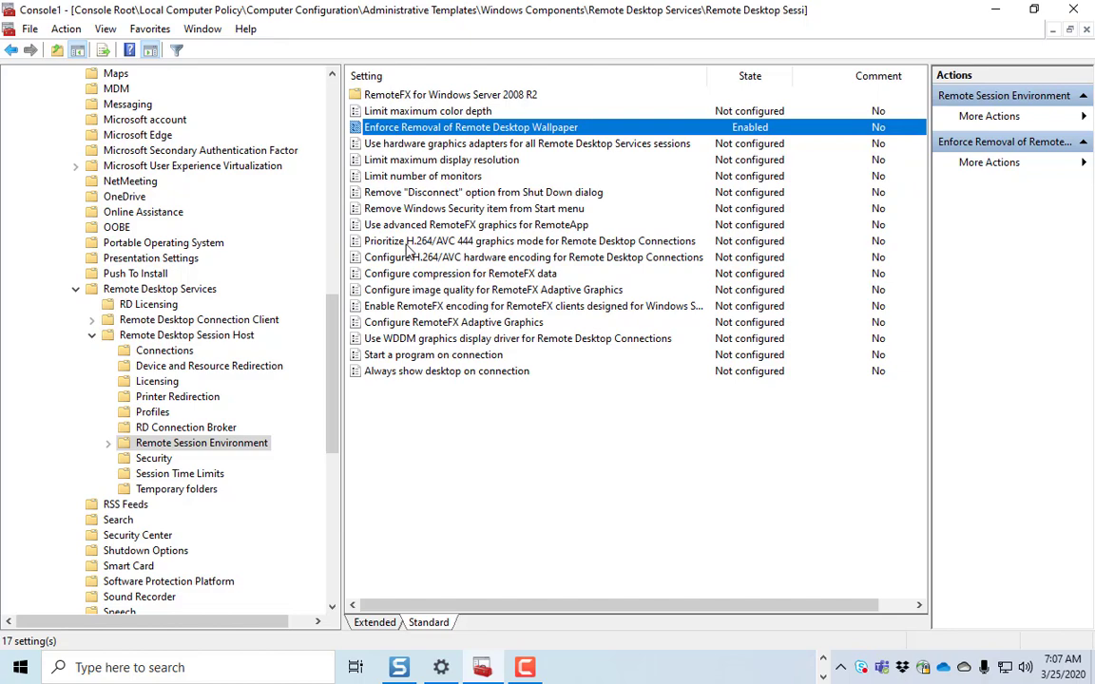
Review the H.264/AVC policies, then show the Security policies with Set client connection encryption level selected.
click(532, 256)
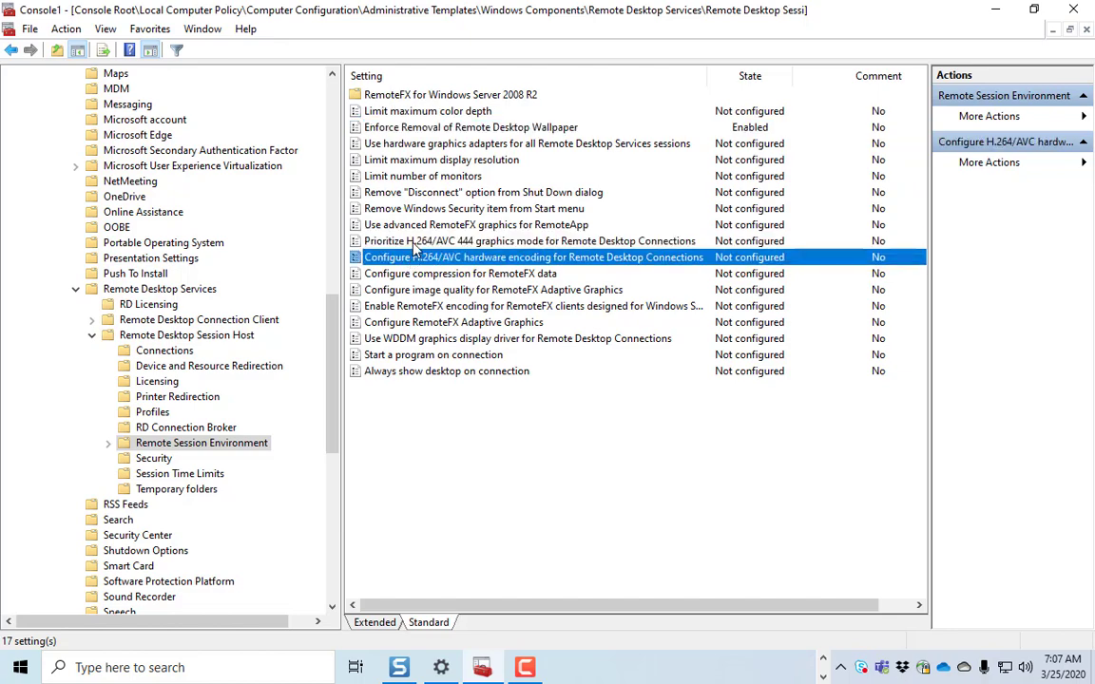
click(528, 240)
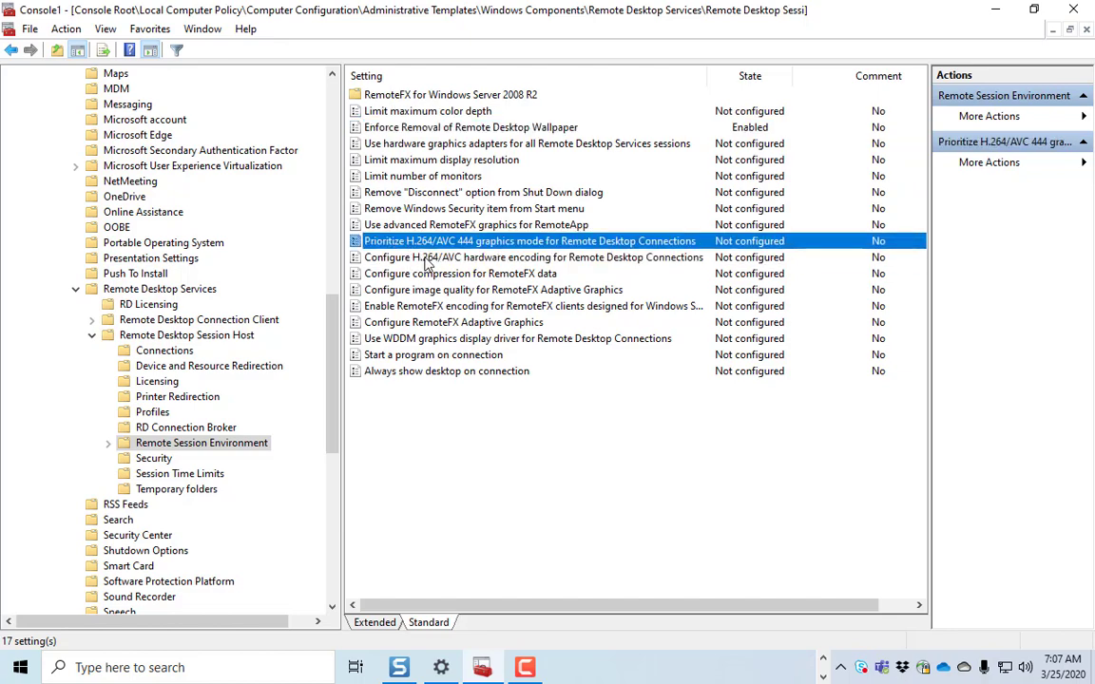
mouse_move(487, 266)
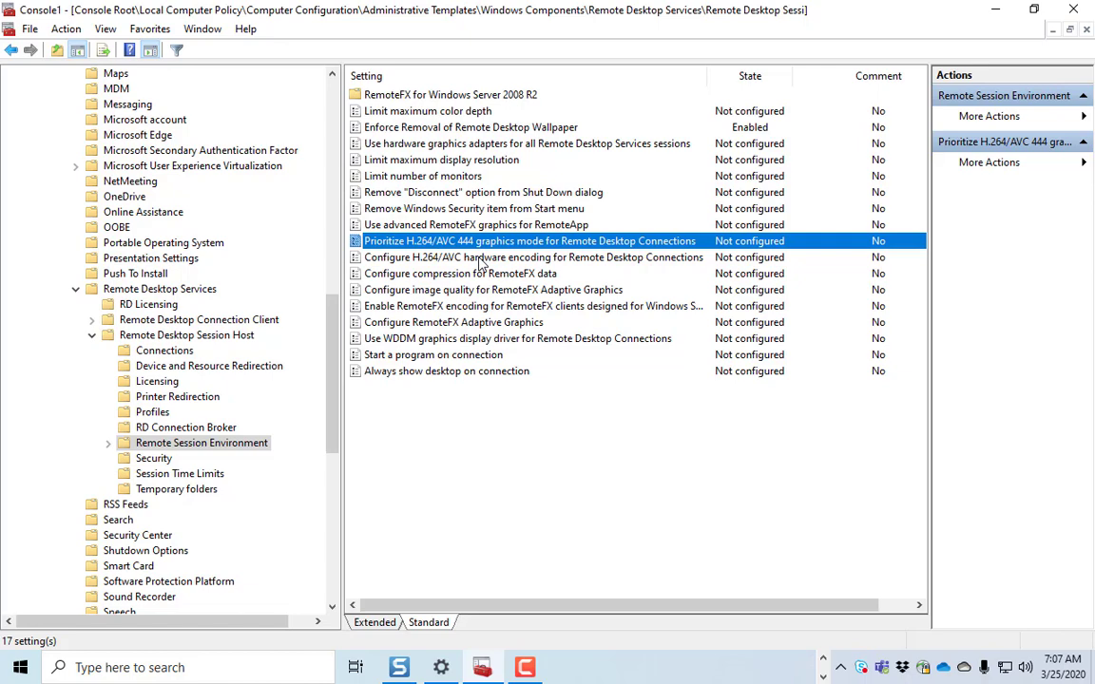
click(152, 458)
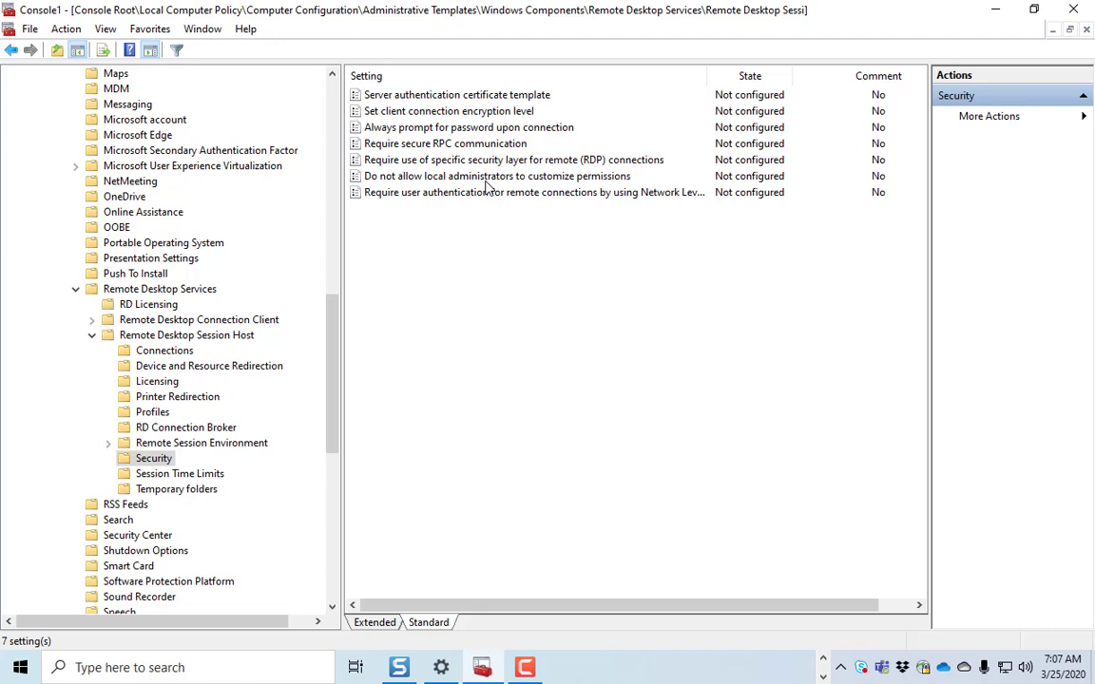
click(449, 111)
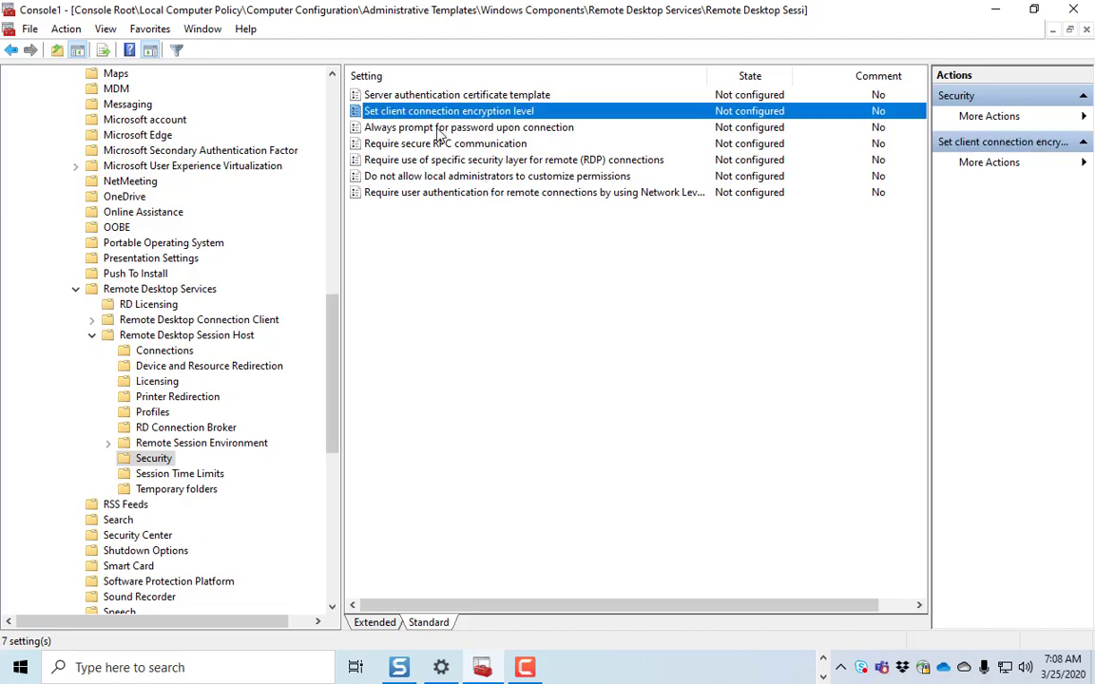
mouse_move(442, 118)
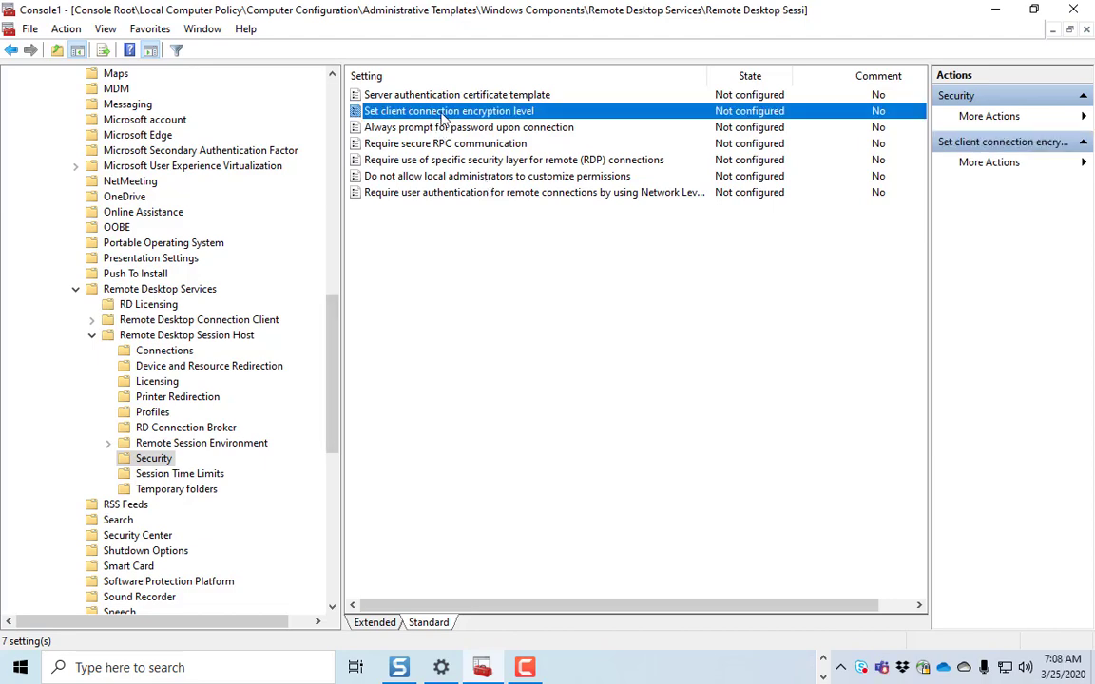
double_click(448, 110)
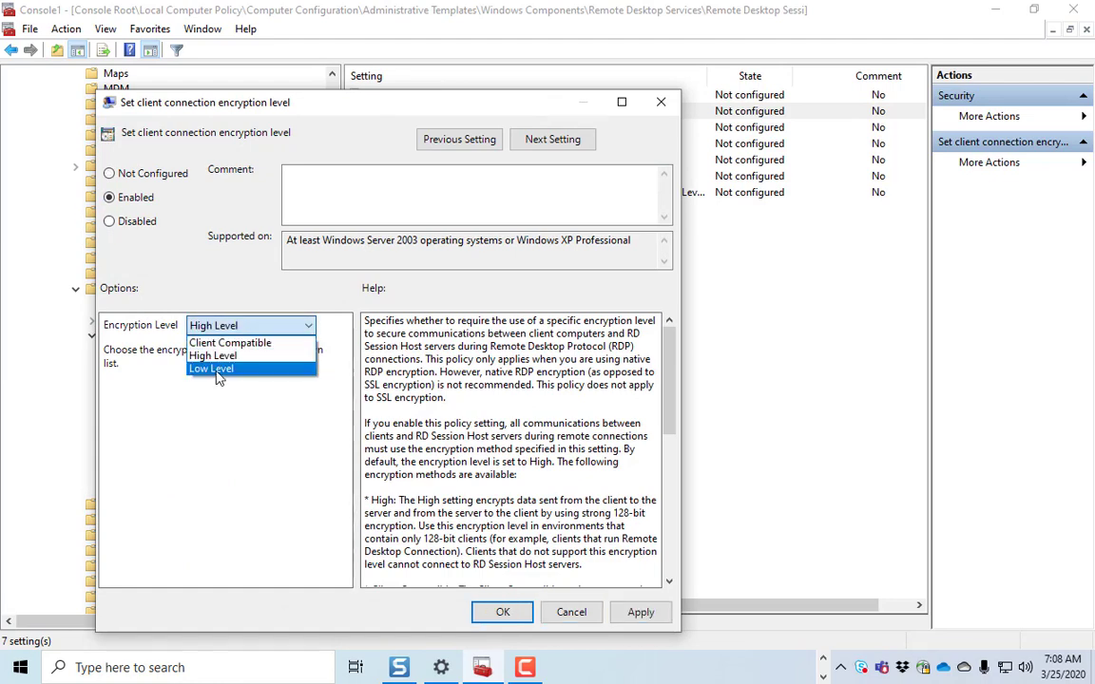
mouse_move(570, 612)
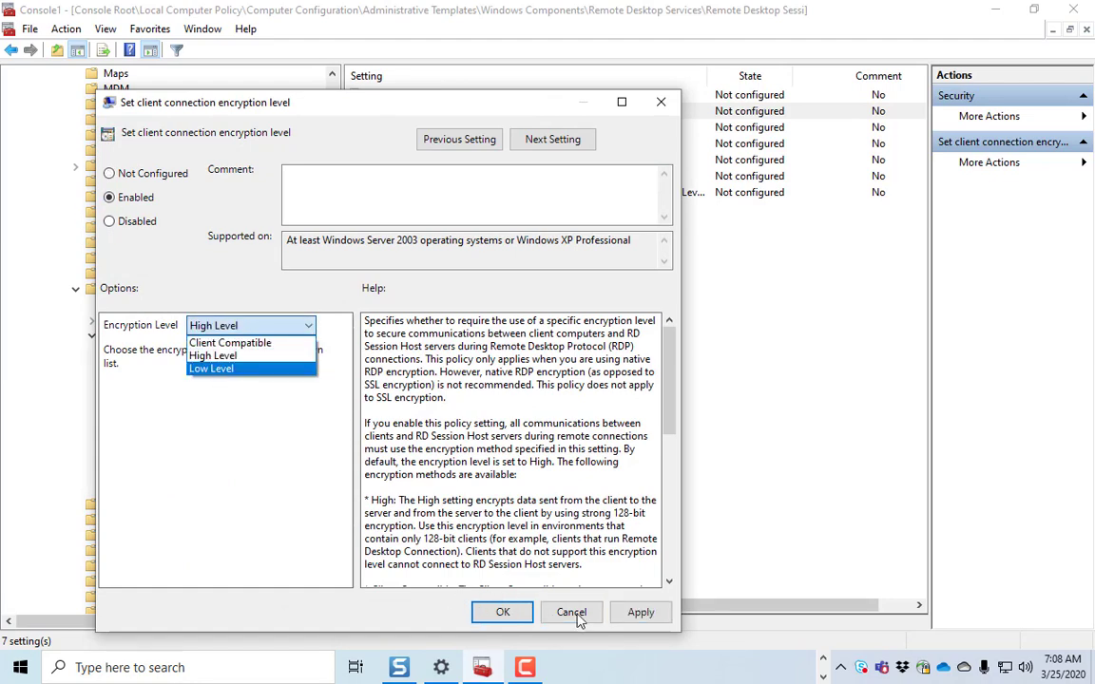
scroll(down, 3)
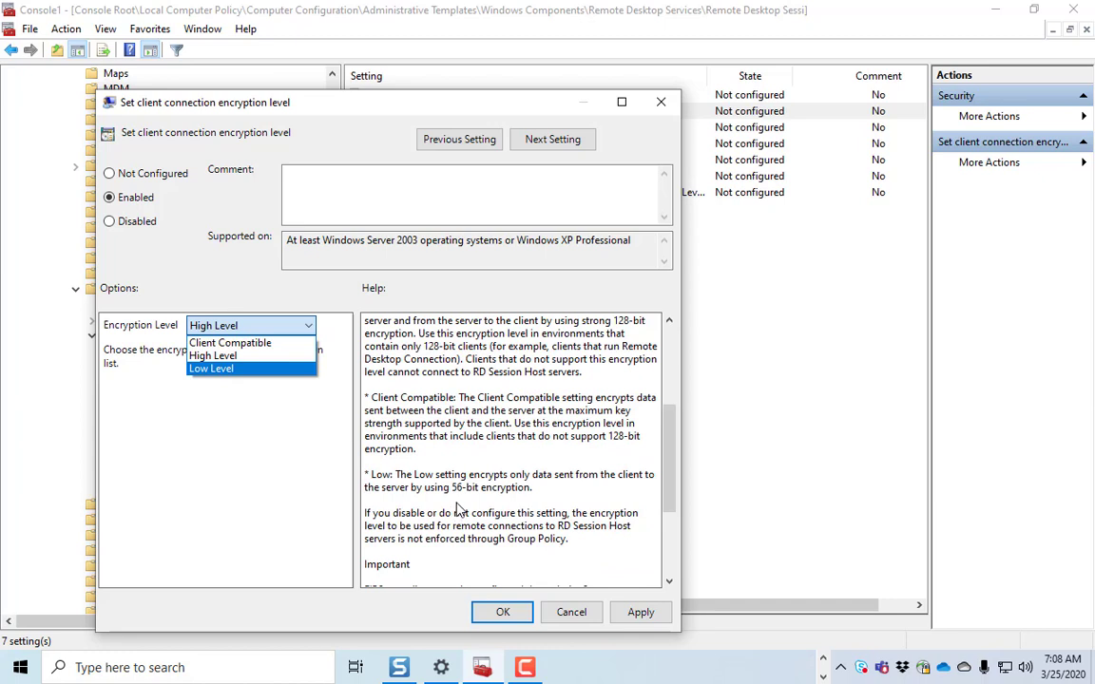
mouse_move(612, 448)
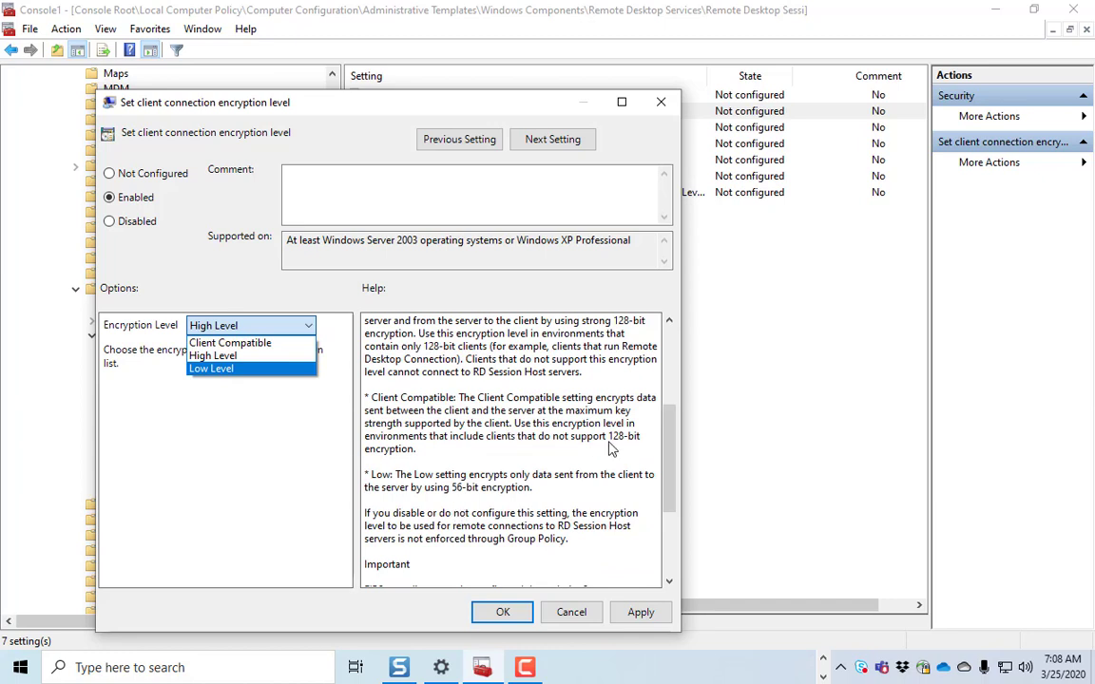
mouse_move(563, 582)
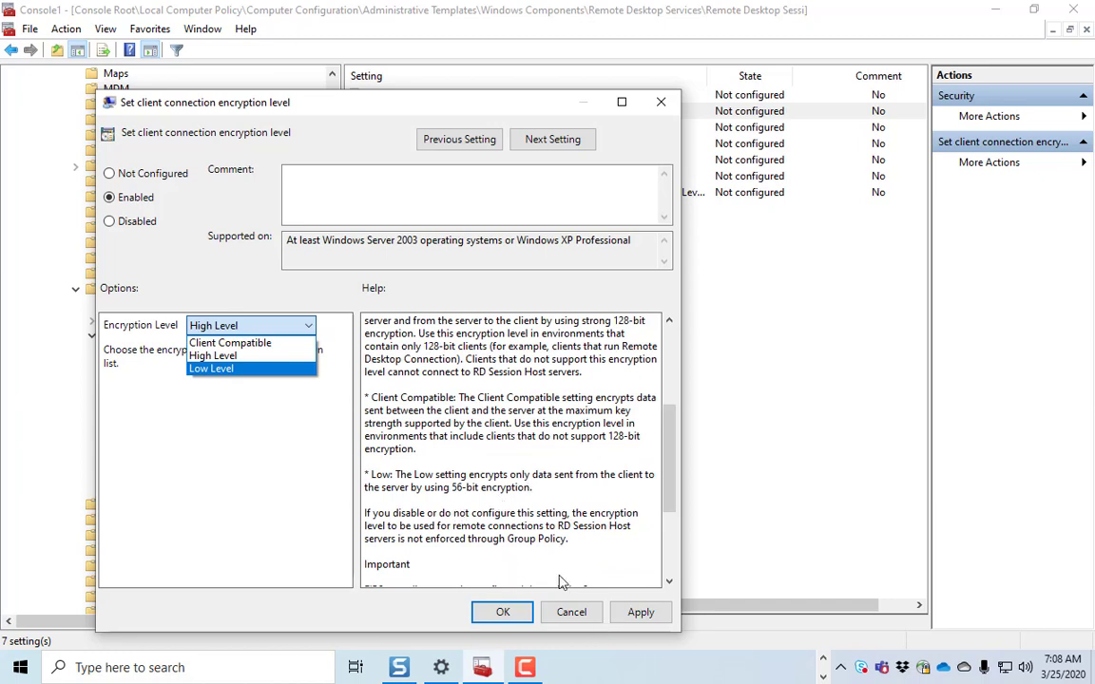
mouse_move(566, 604)
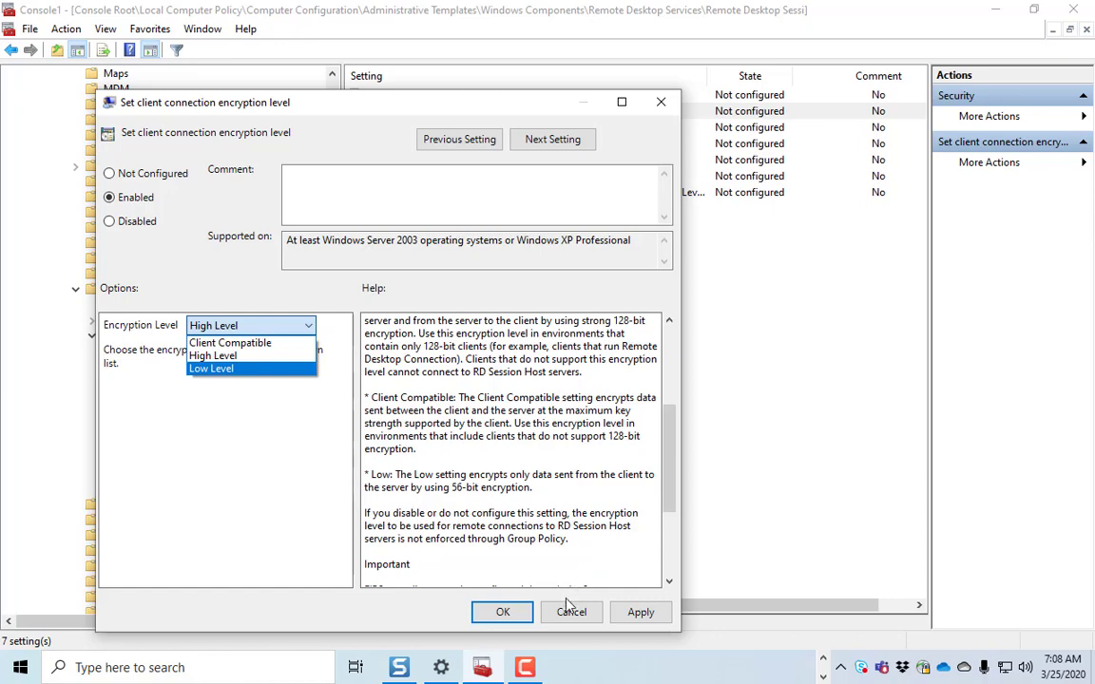
click(551, 139)
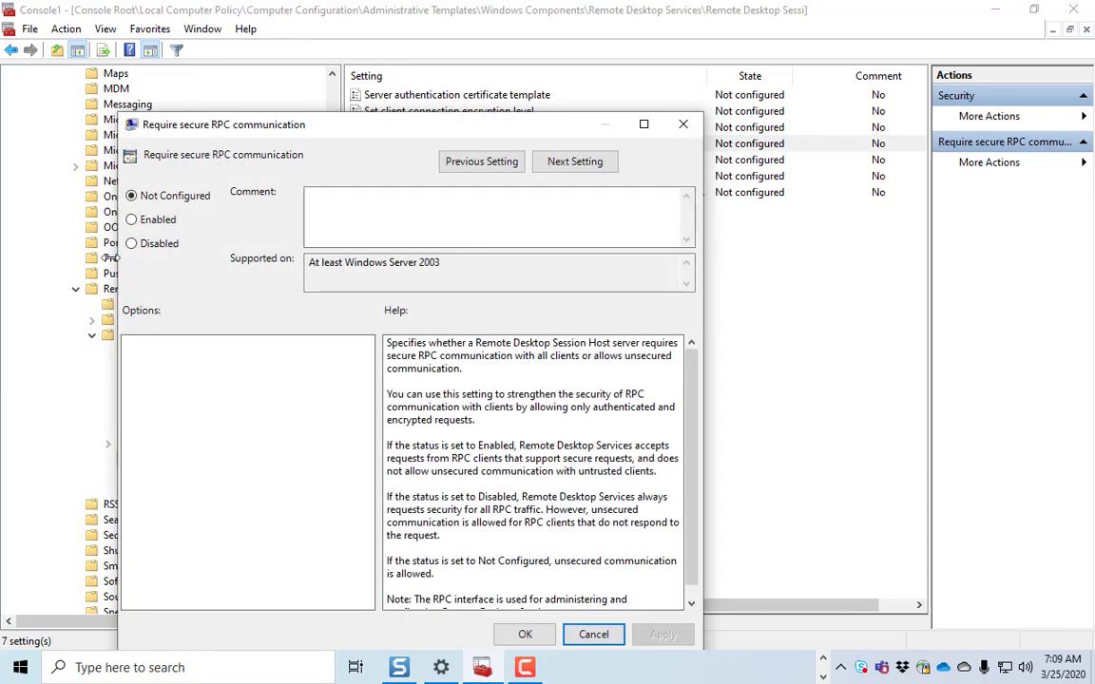
click(593, 635)
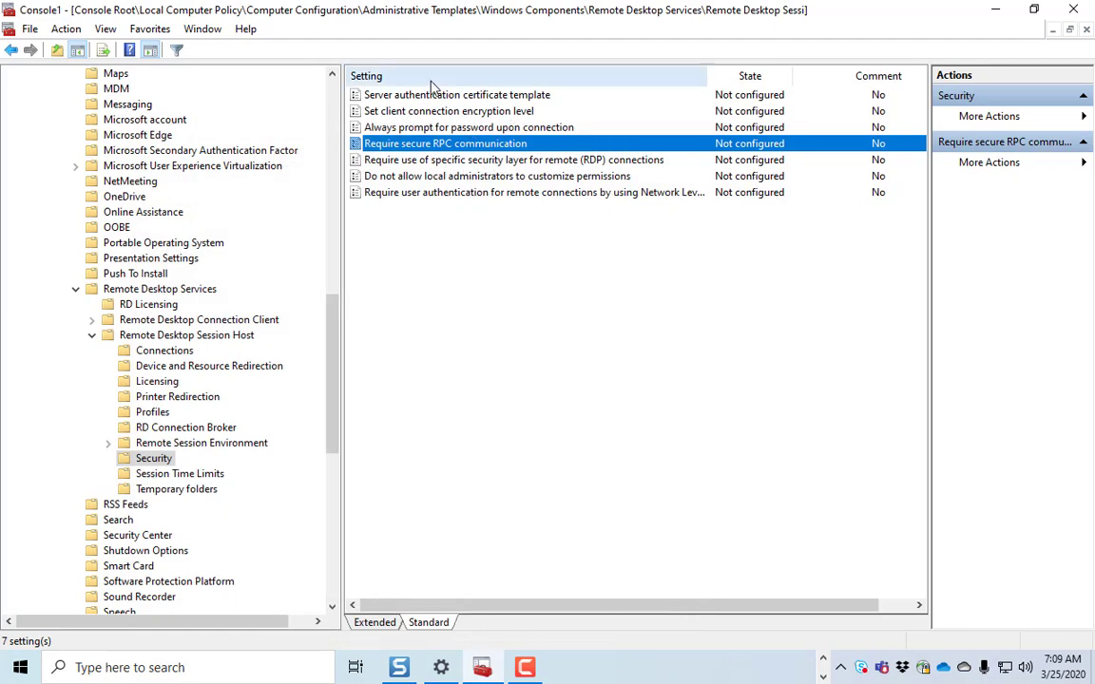
Select Set client connection encryption level again and scroll the tree toward Remote Session Environment.
click(448, 111)
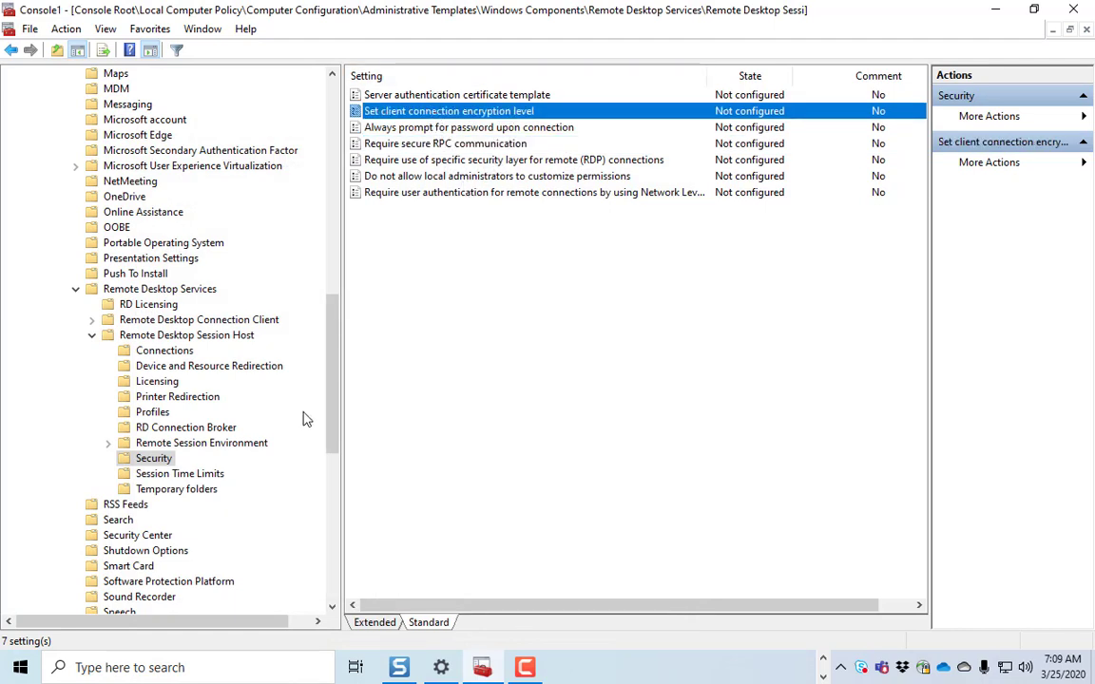
scroll(down, 3)
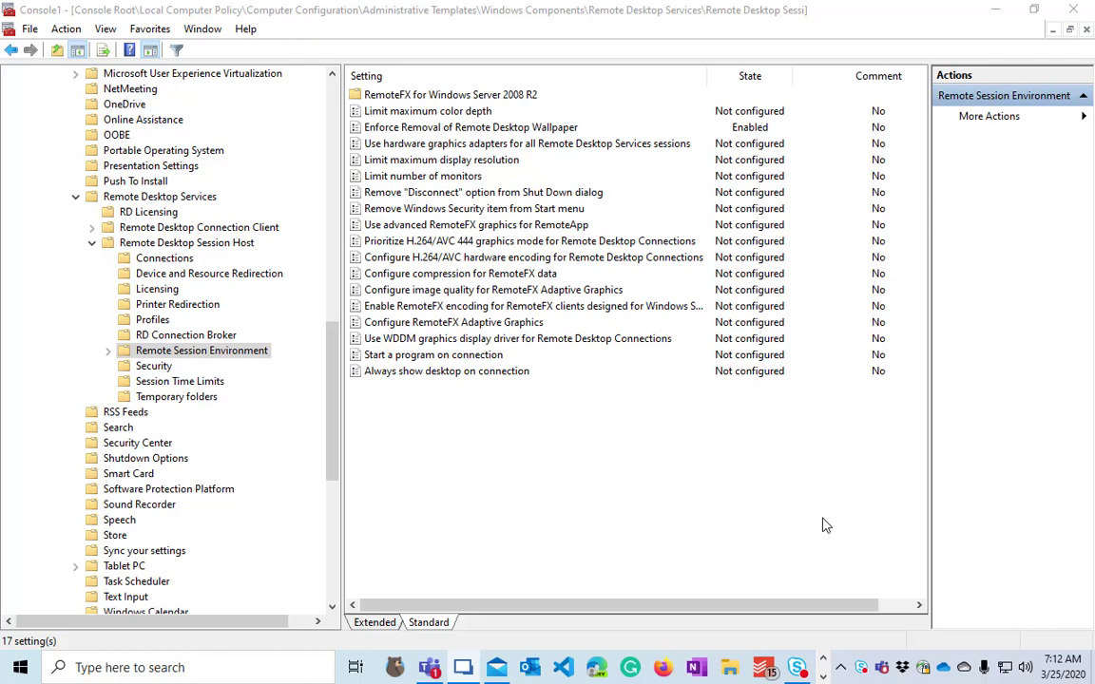
mouse_move(1045, 209)
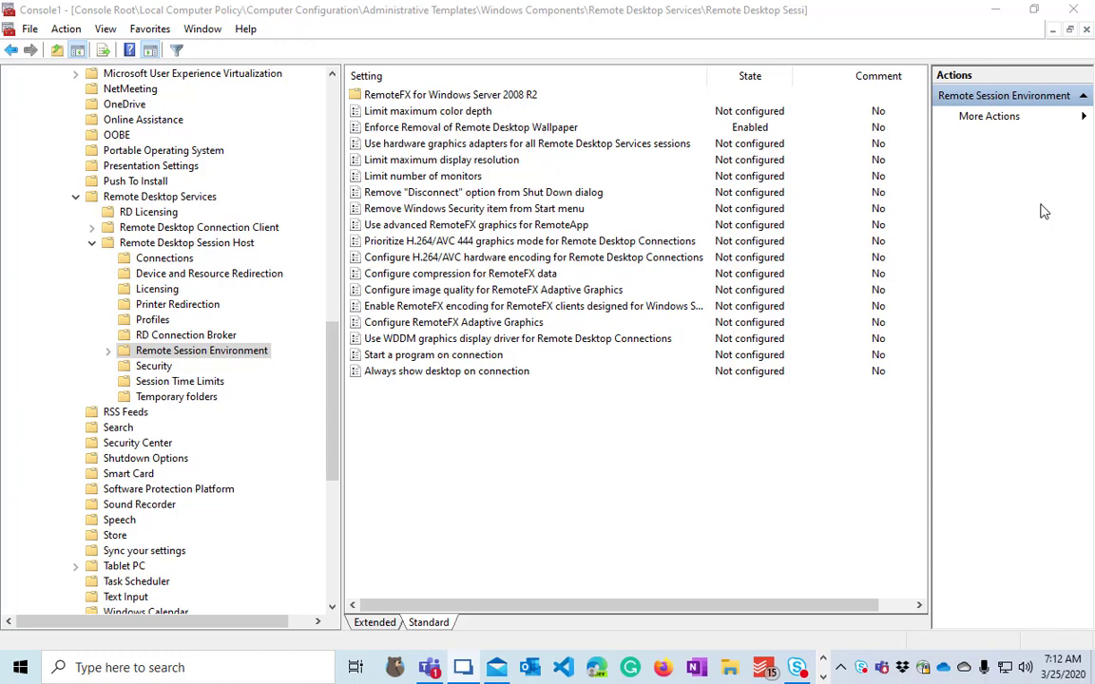